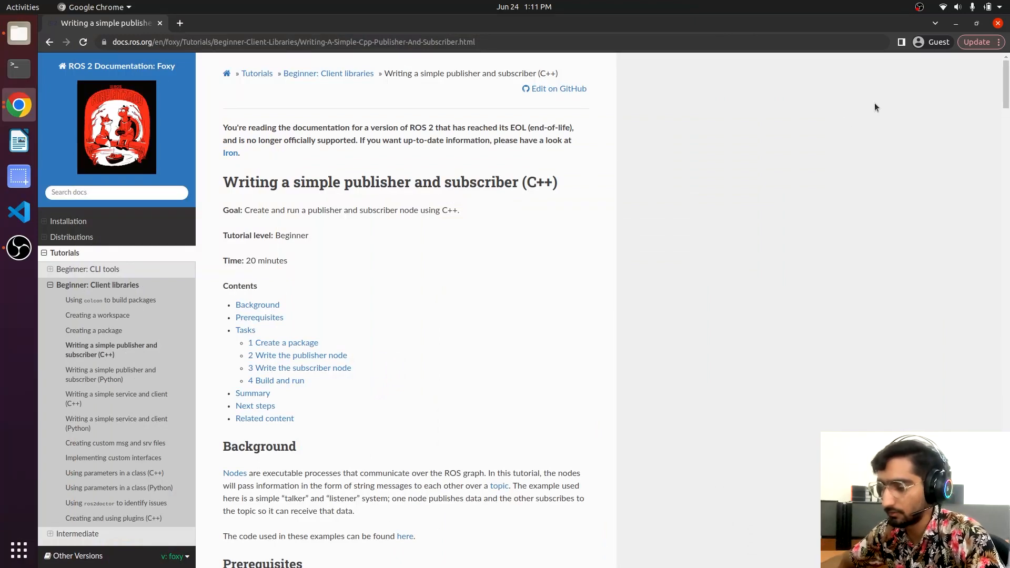
Scroll past my_node.cpp, enter the src folder, and open a terminal there from Files
scroll("down", 3)
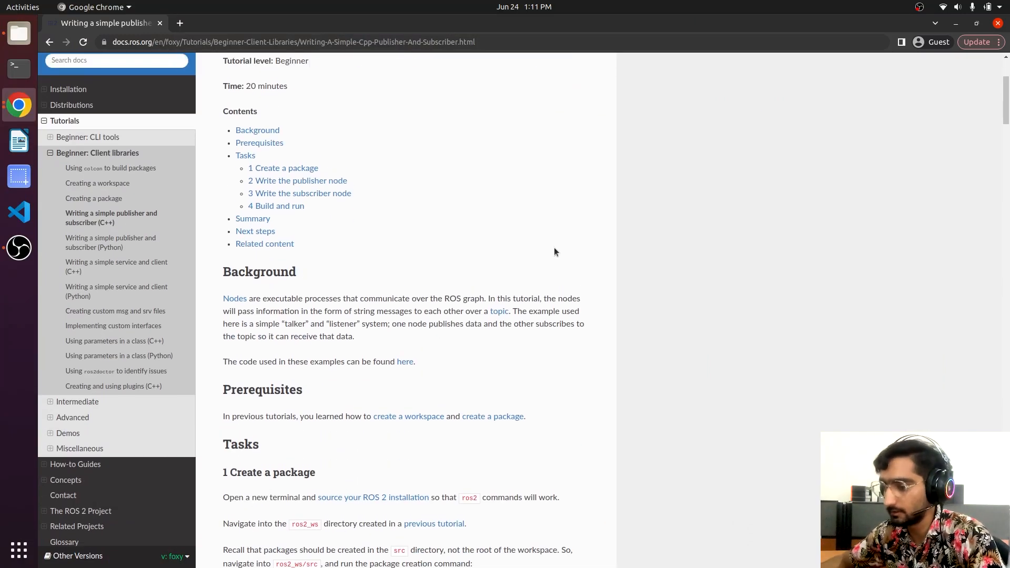
scroll("down", 3)
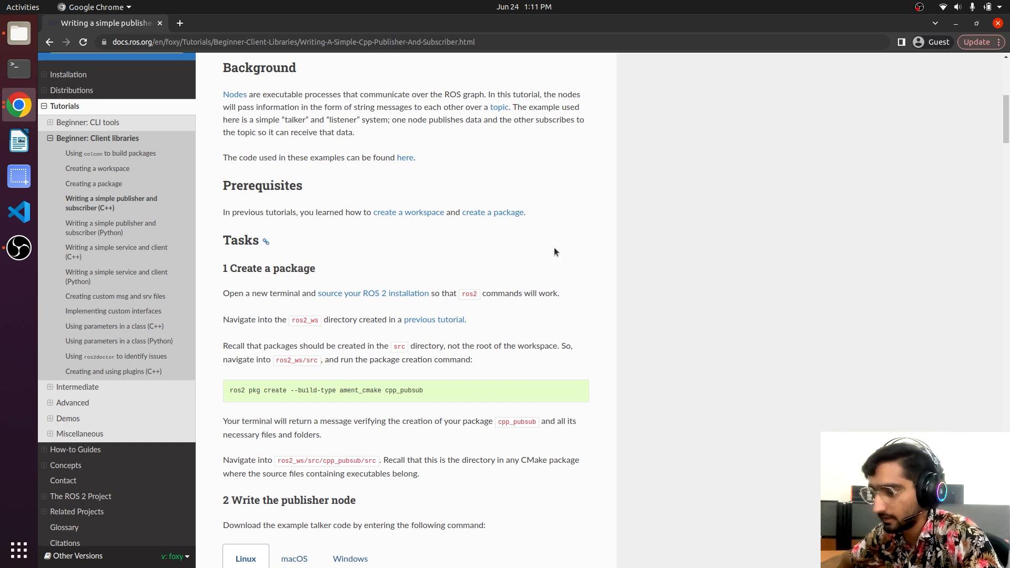
scroll("down", 3)
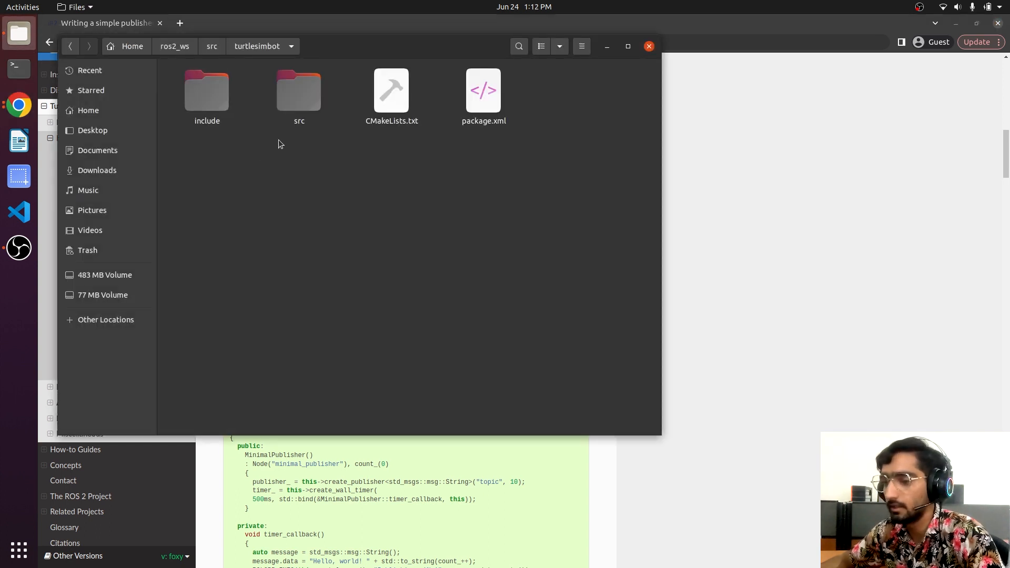
double_click(299, 90)
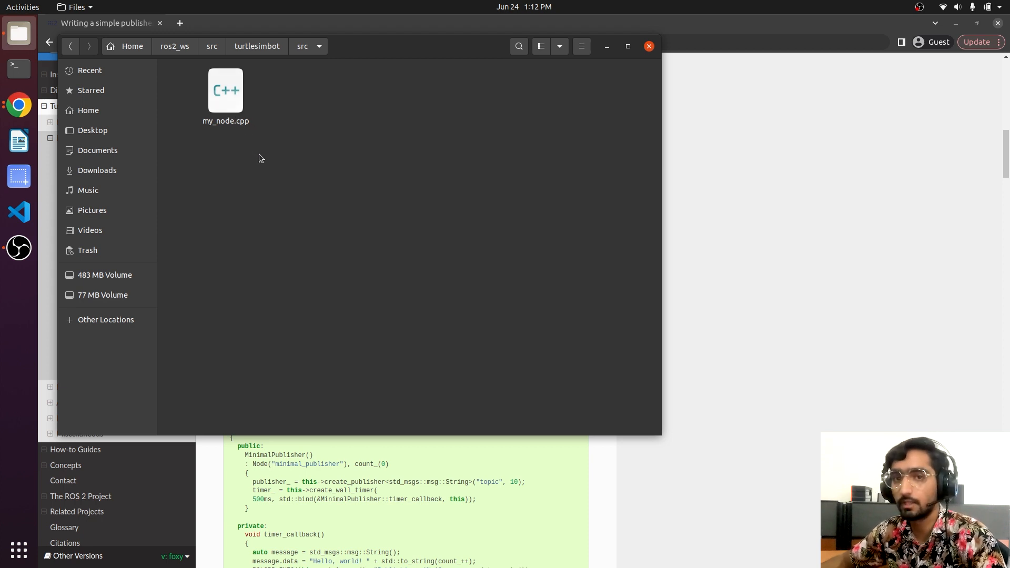
mouse_move(287, 210)
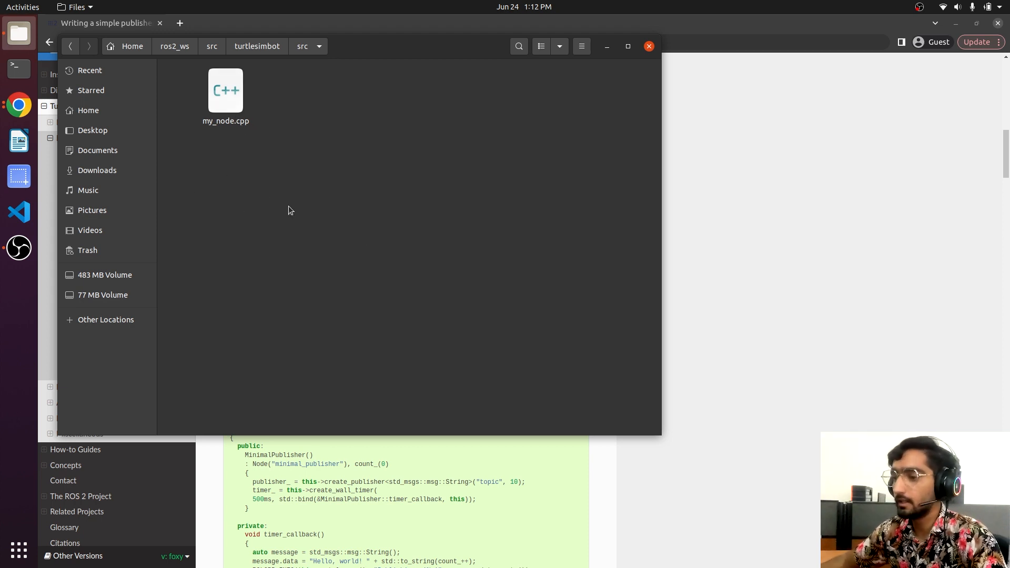
mouse_move(363, 230)
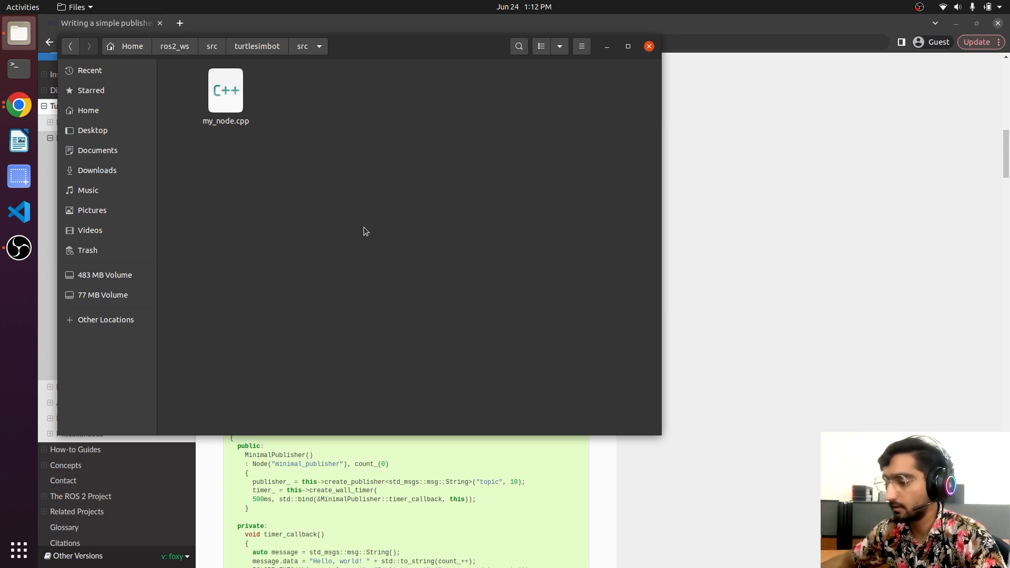
right_click(365, 231)
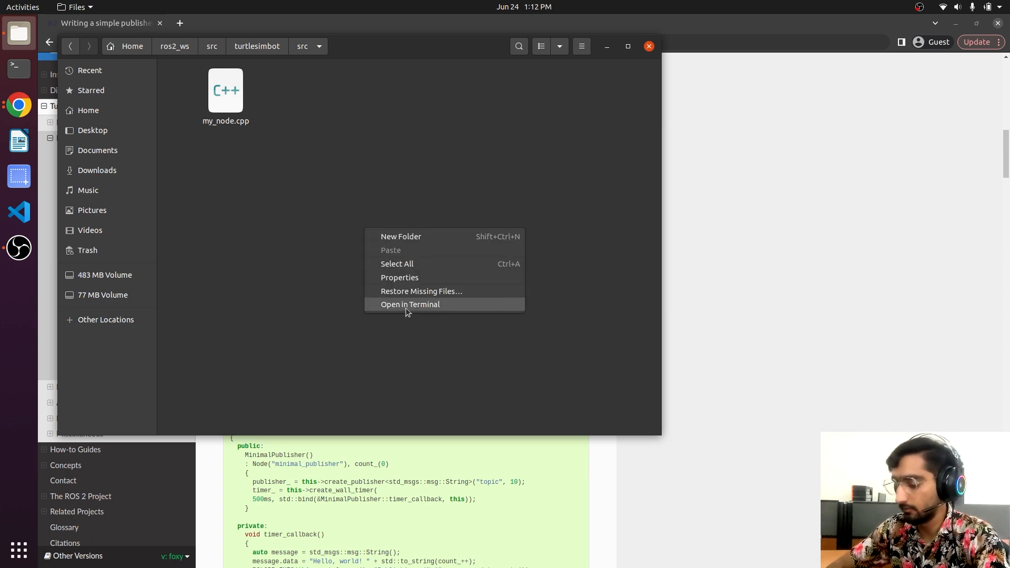
left_click(410, 304)
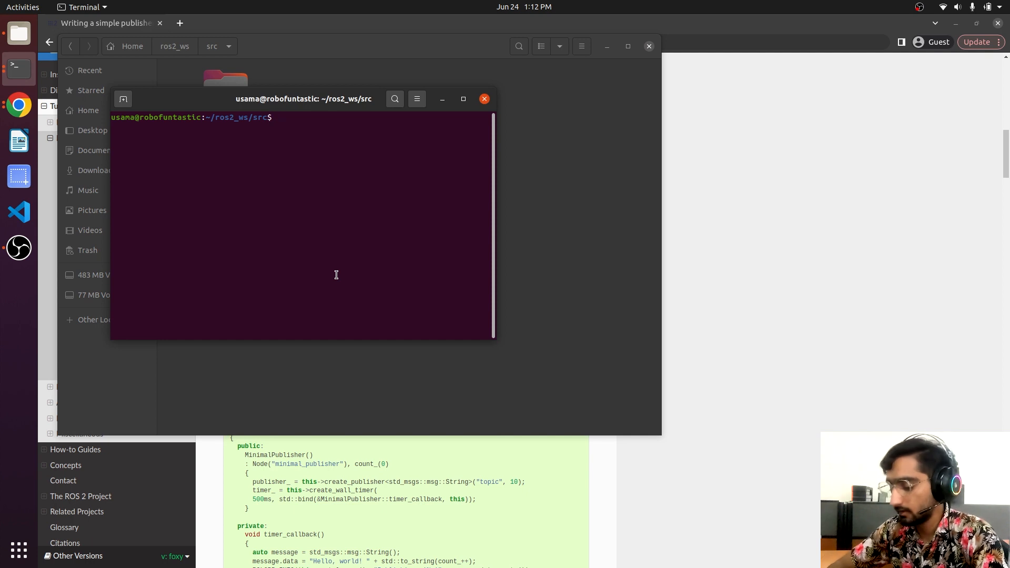
Run 'code .' to open VS Code on the src folder
type("cod")
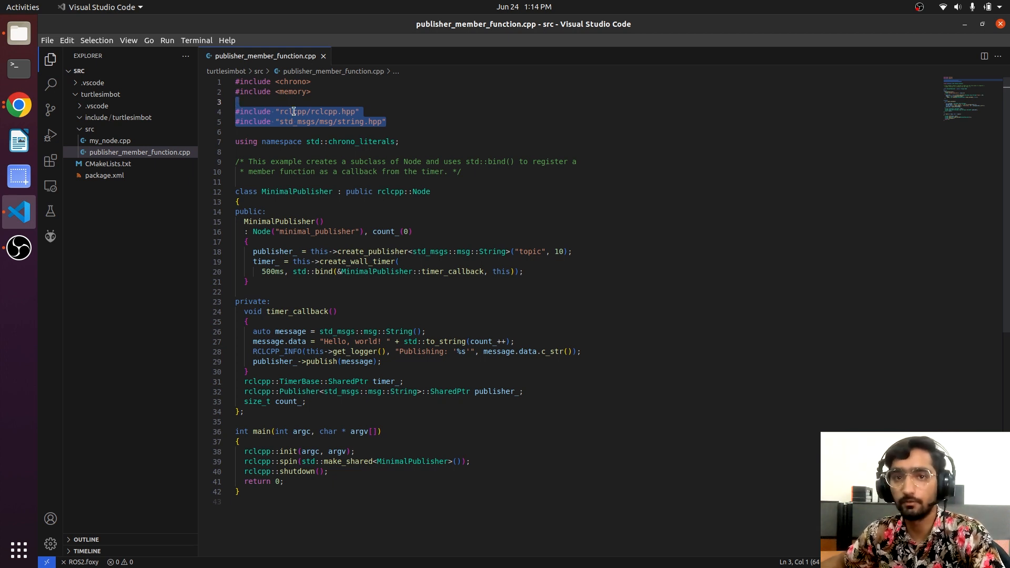
mouse_move(350, 141)
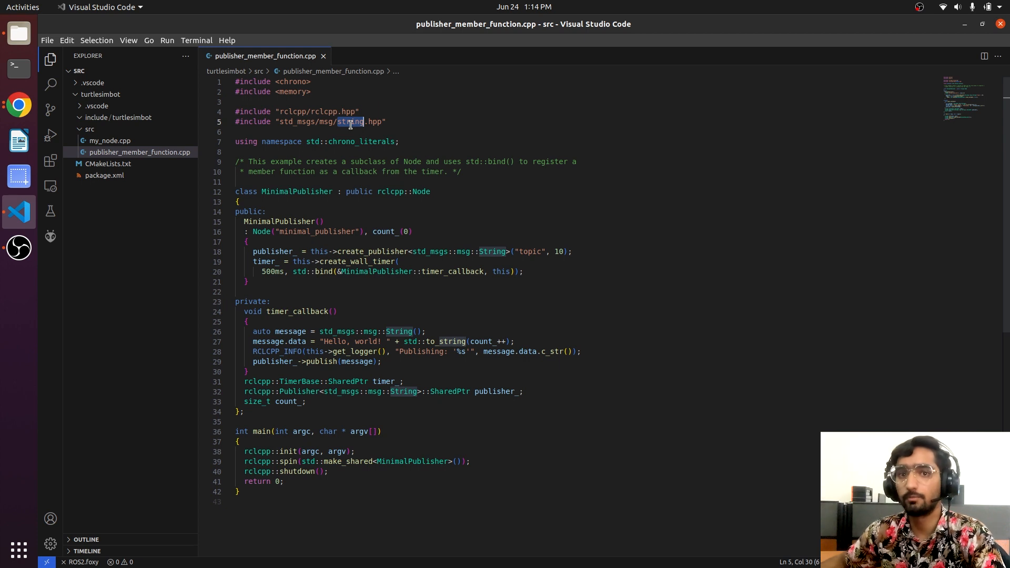
mouse_move(515, 243)
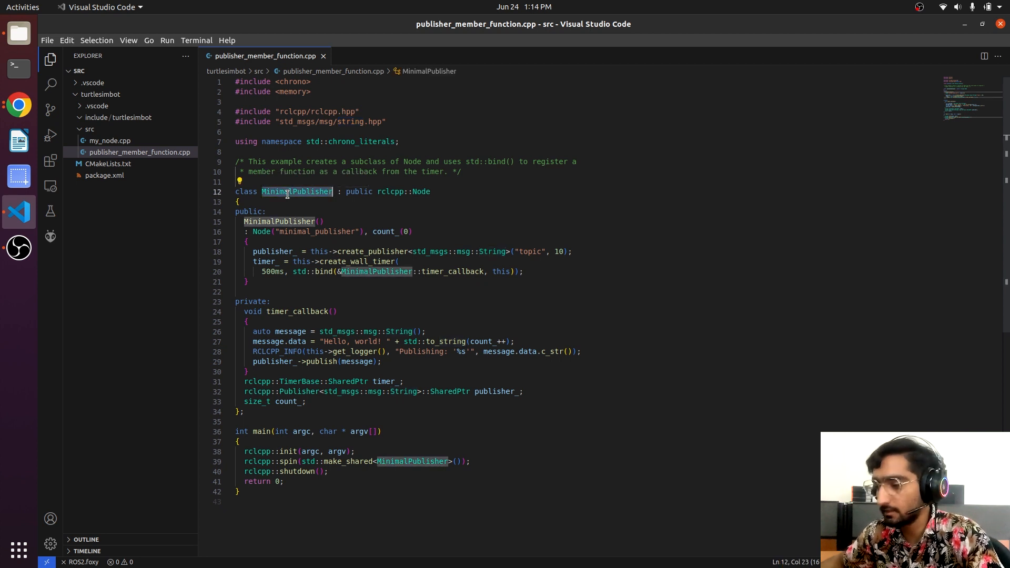
mouse_move(398, 194)
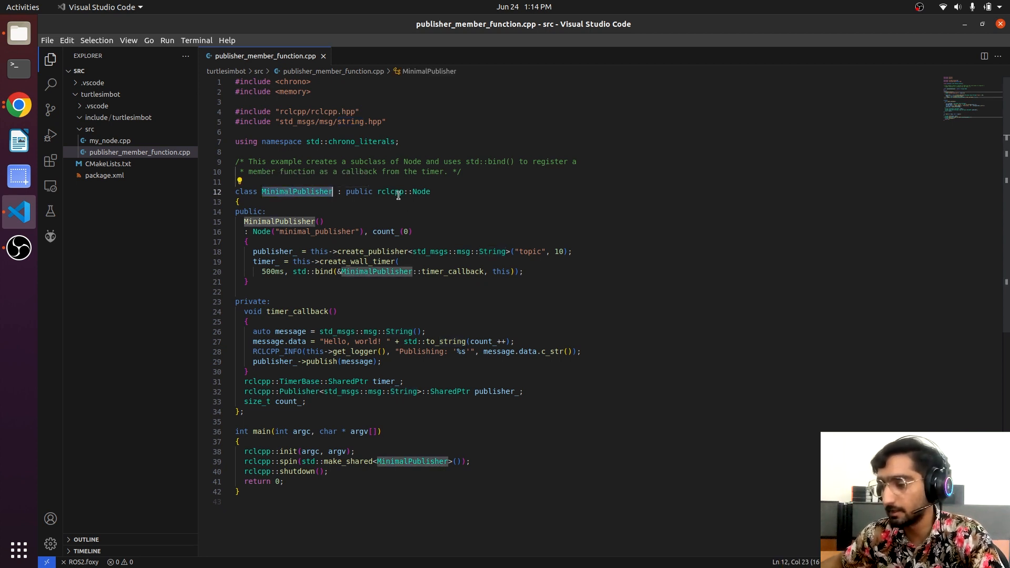
mouse_move(404, 192)
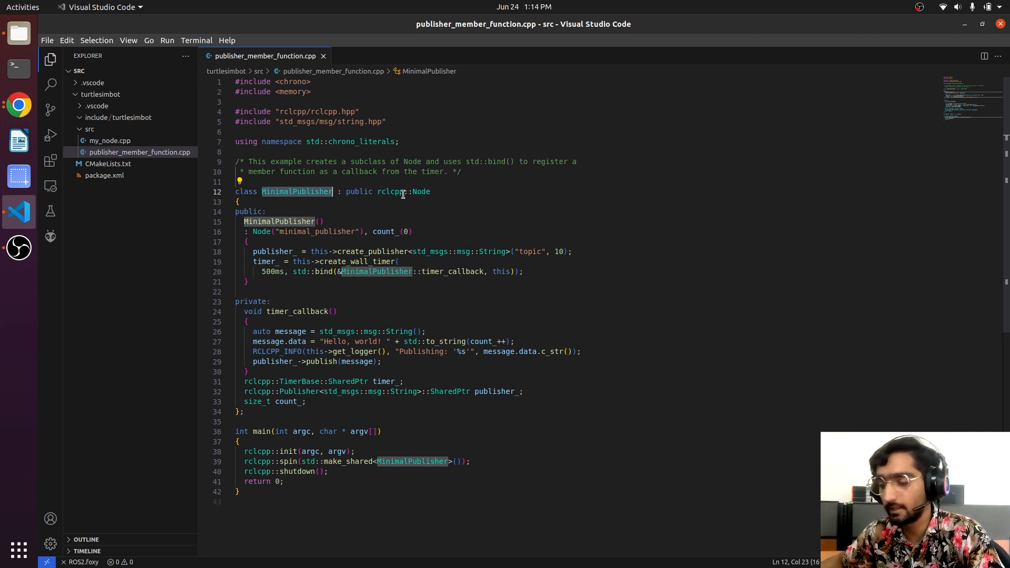
mouse_move(256, 222)
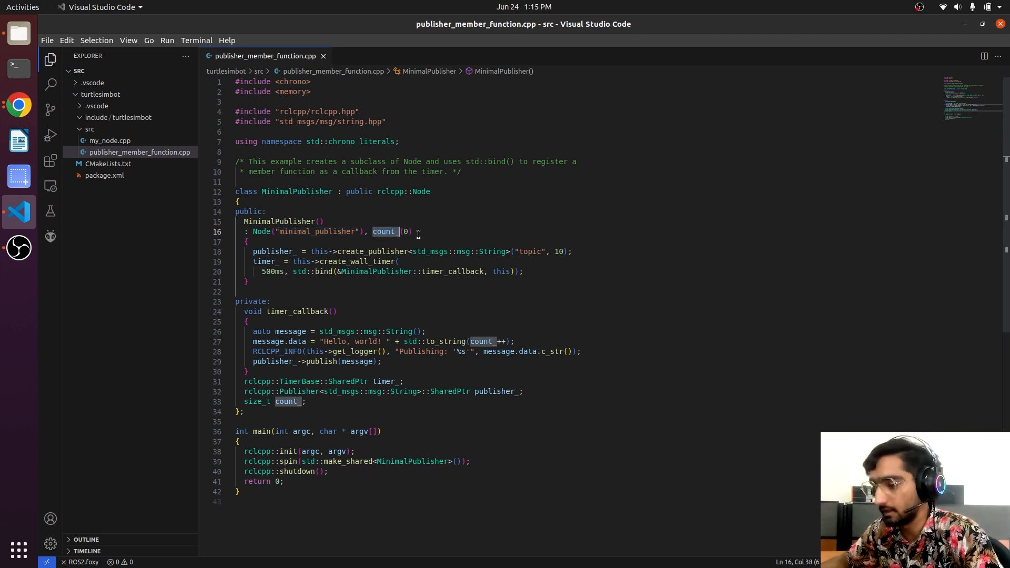
mouse_move(405, 232)
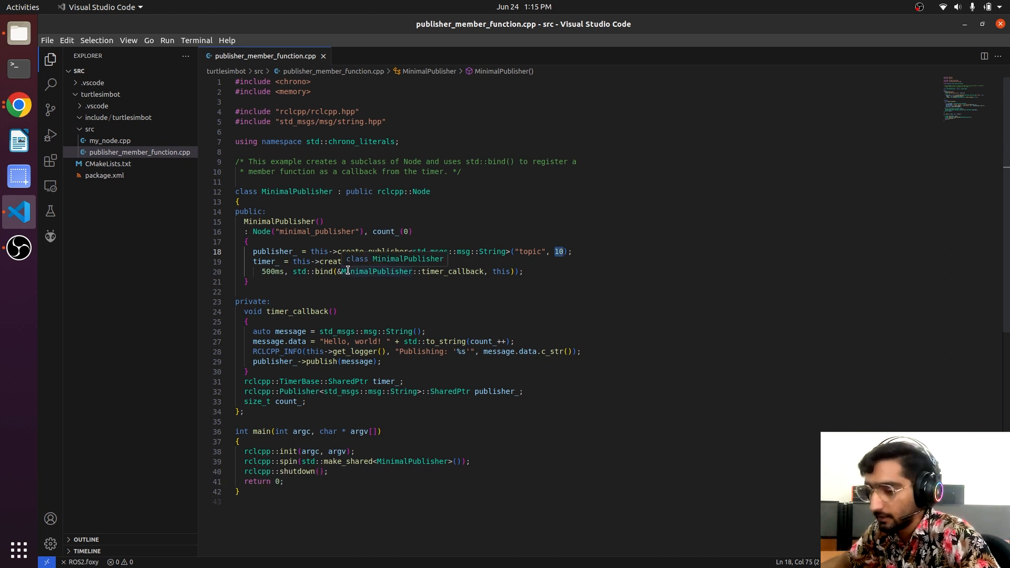
mouse_move(271, 271)
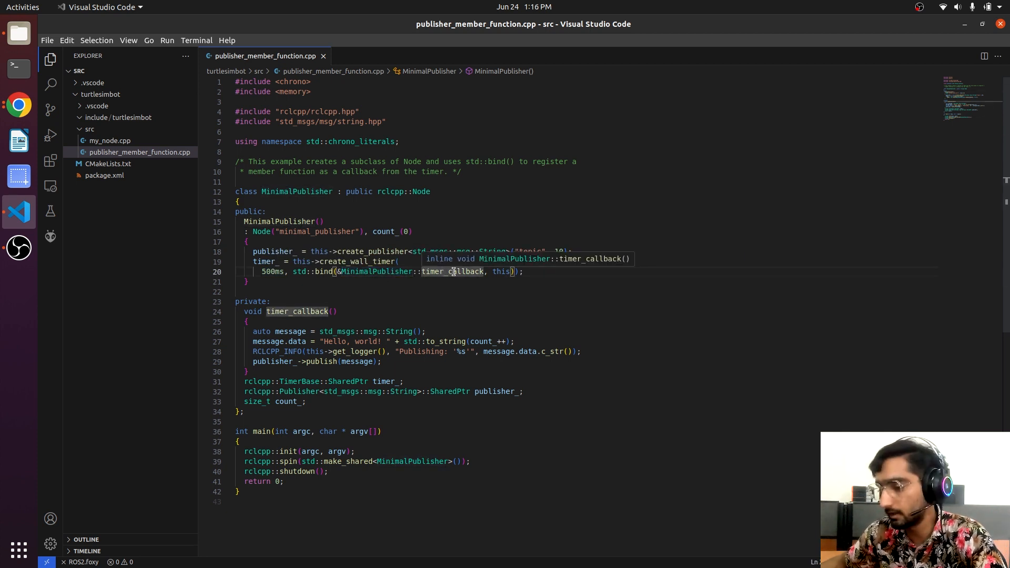
mouse_move(392, 308)
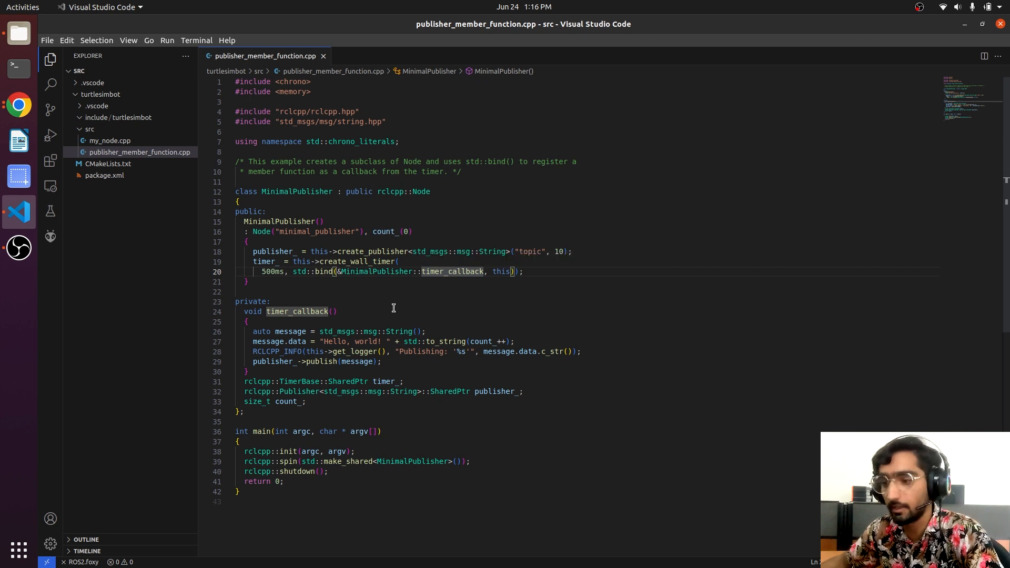
left_click(294, 311)
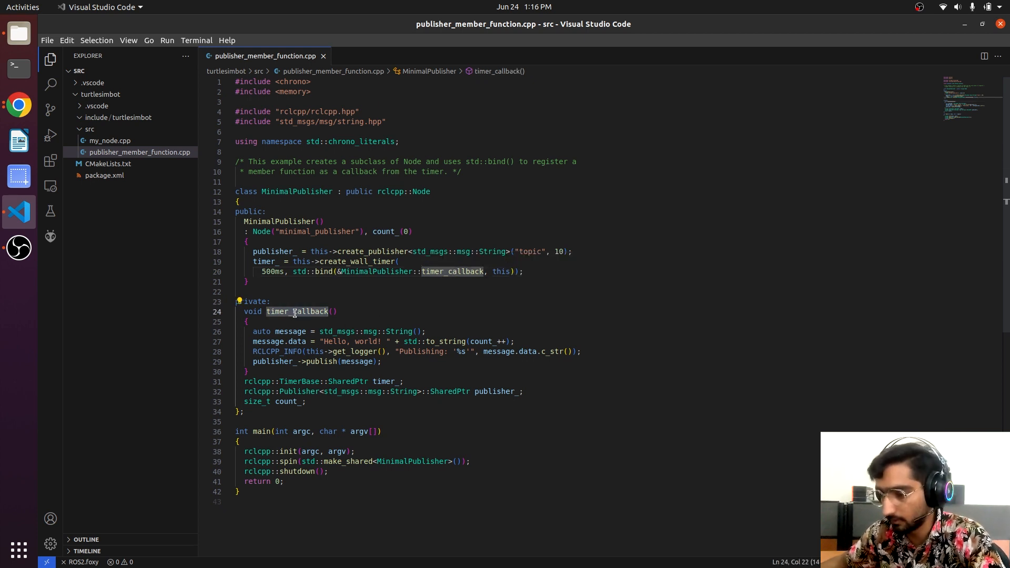
scroll("down", 3)
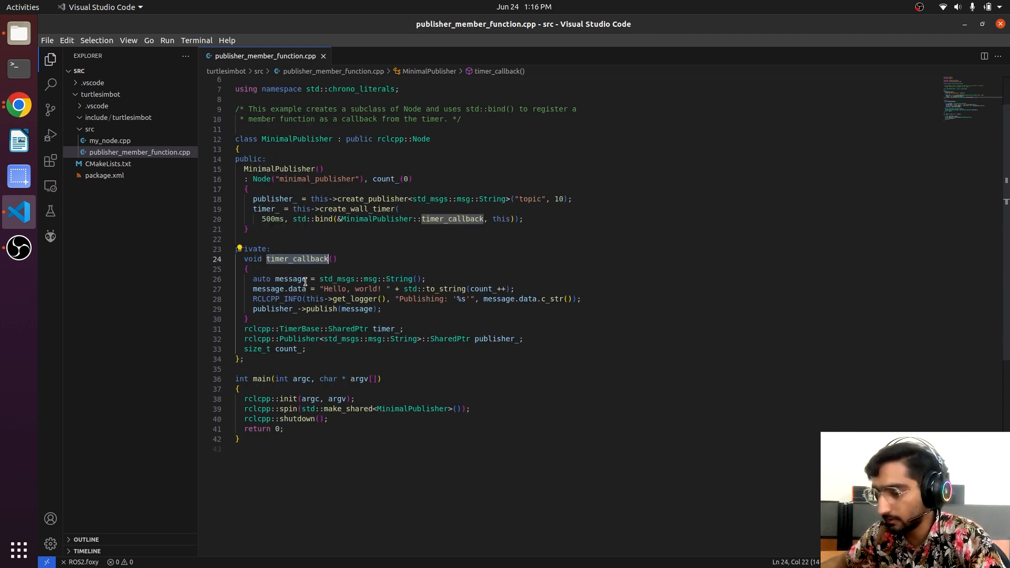
mouse_move(396, 278)
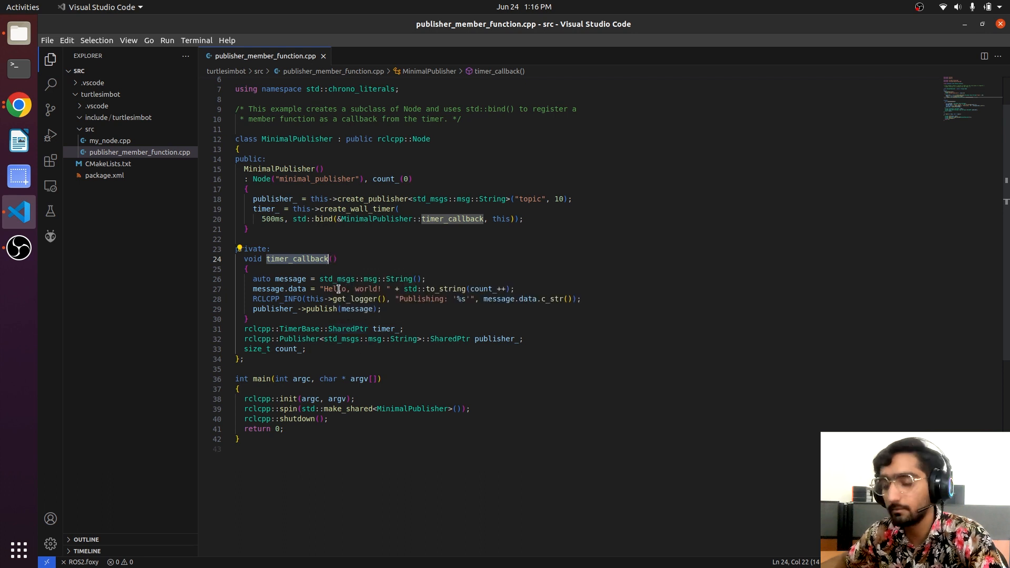
mouse_move(509, 288)
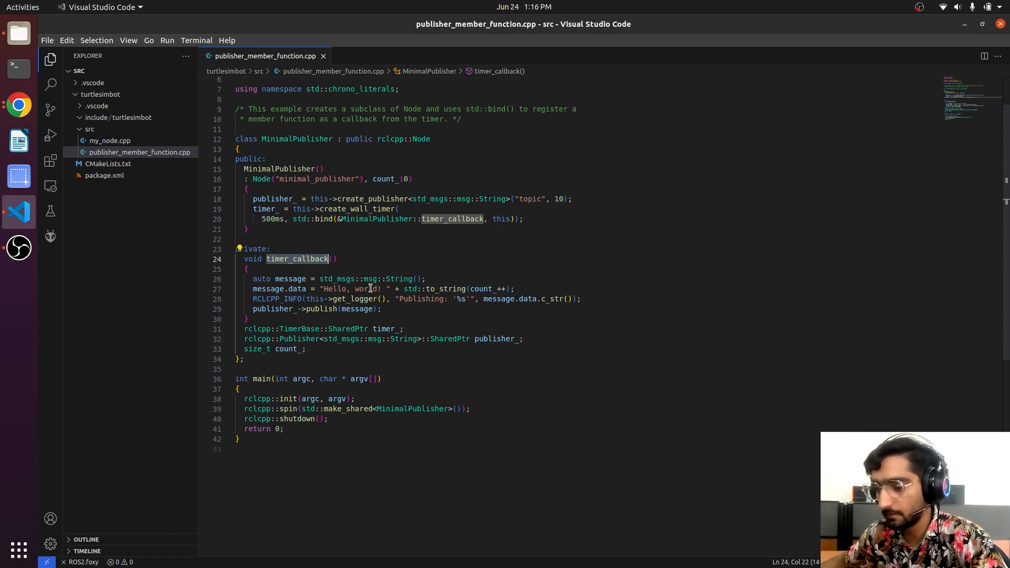
mouse_move(279, 298)
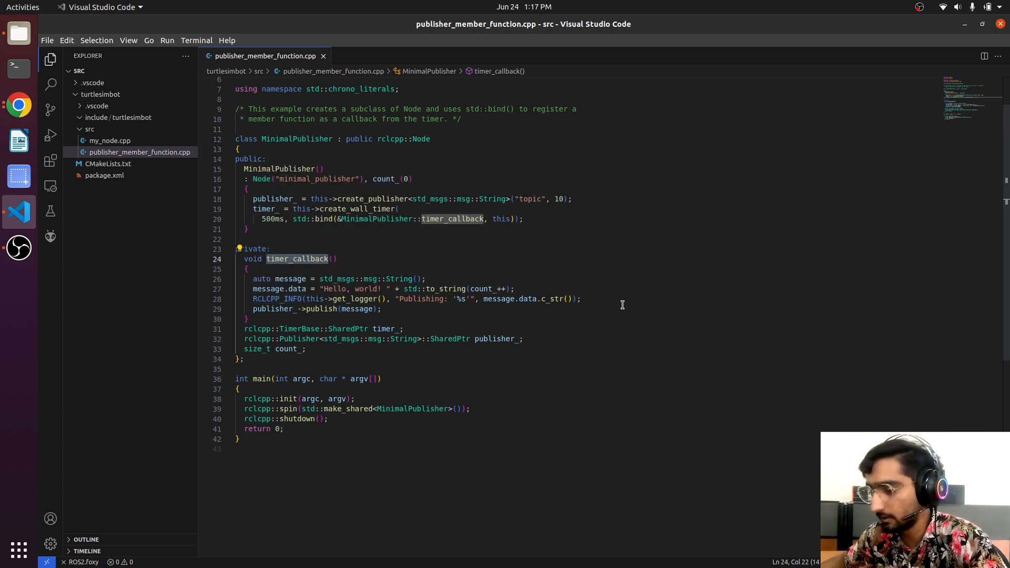
mouse_move(307, 309)
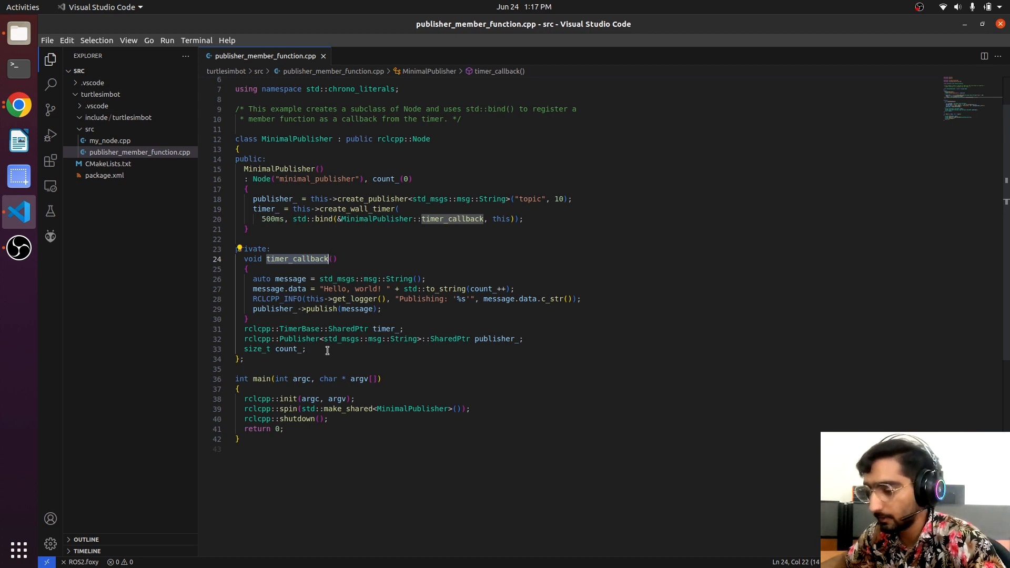
mouse_move(383, 328)
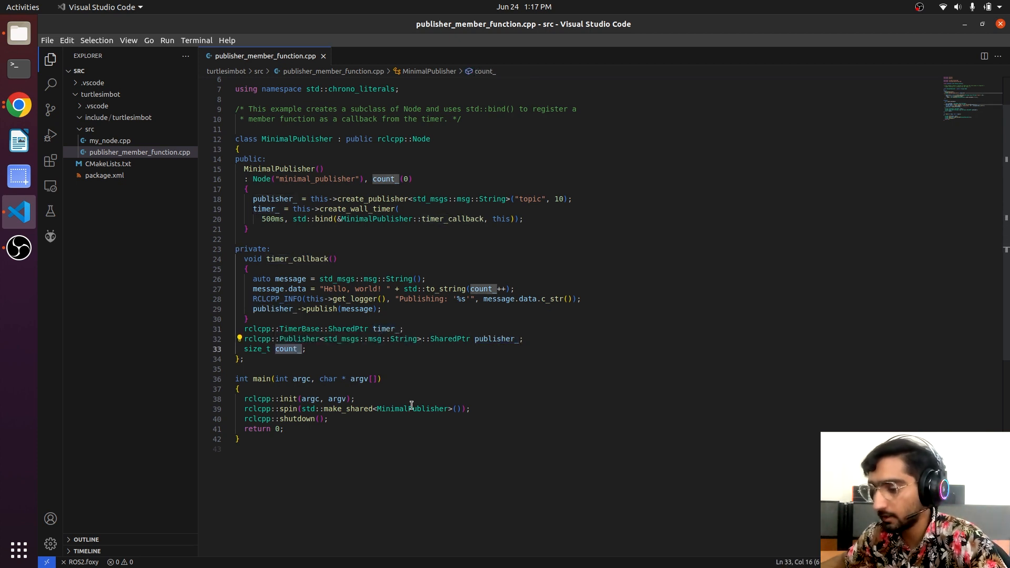
scroll("down", 3)
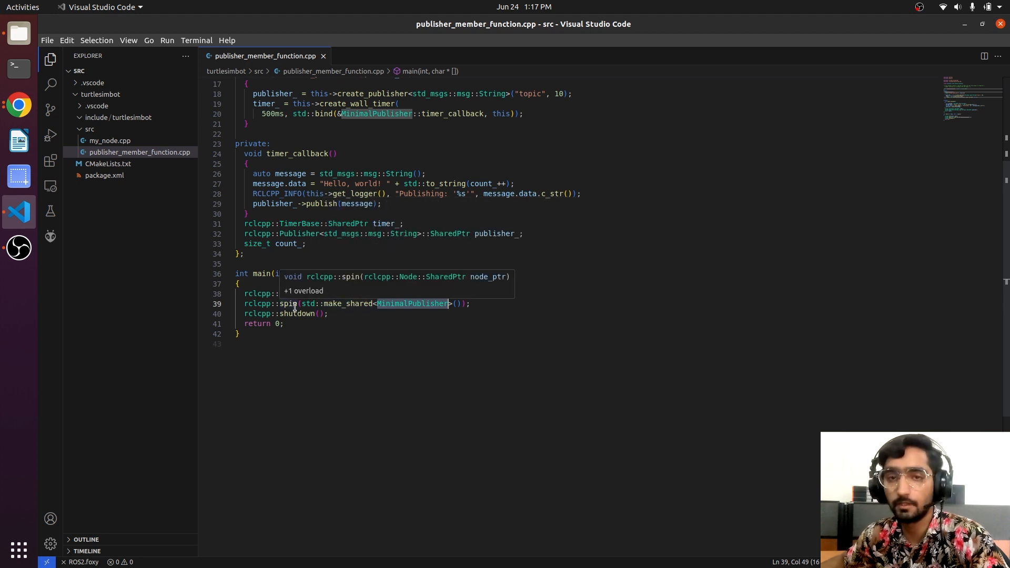
mouse_move(673, 279)
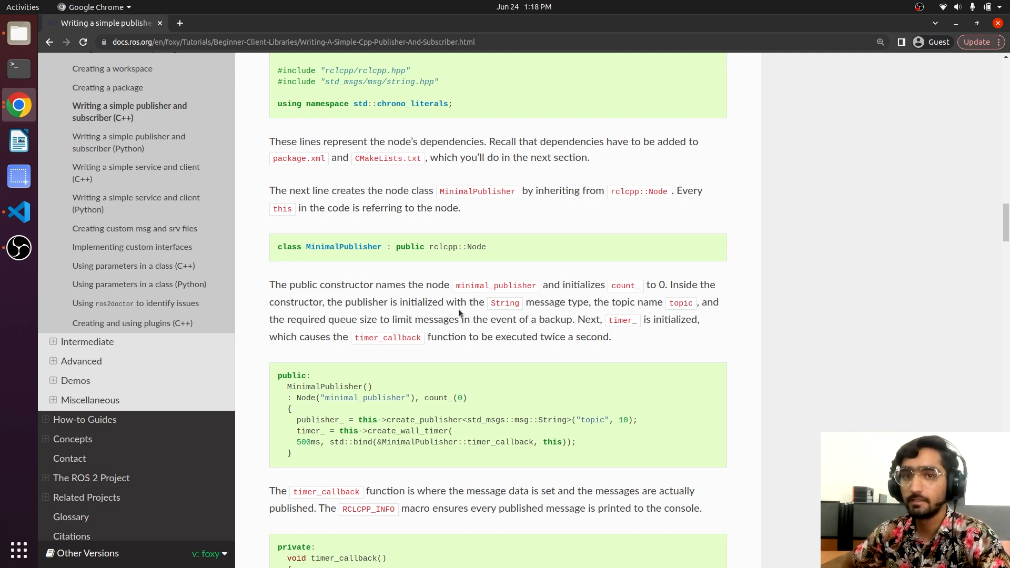
Read the tutorial's Add dependencies section, then bring VS Code back to the front
scroll("down", 3)
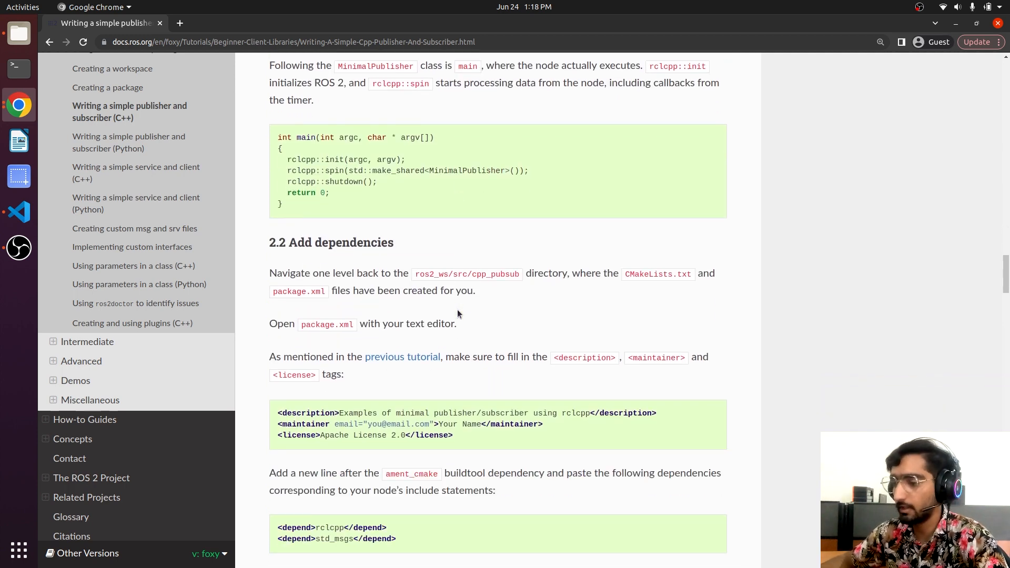
scroll("down", 3)
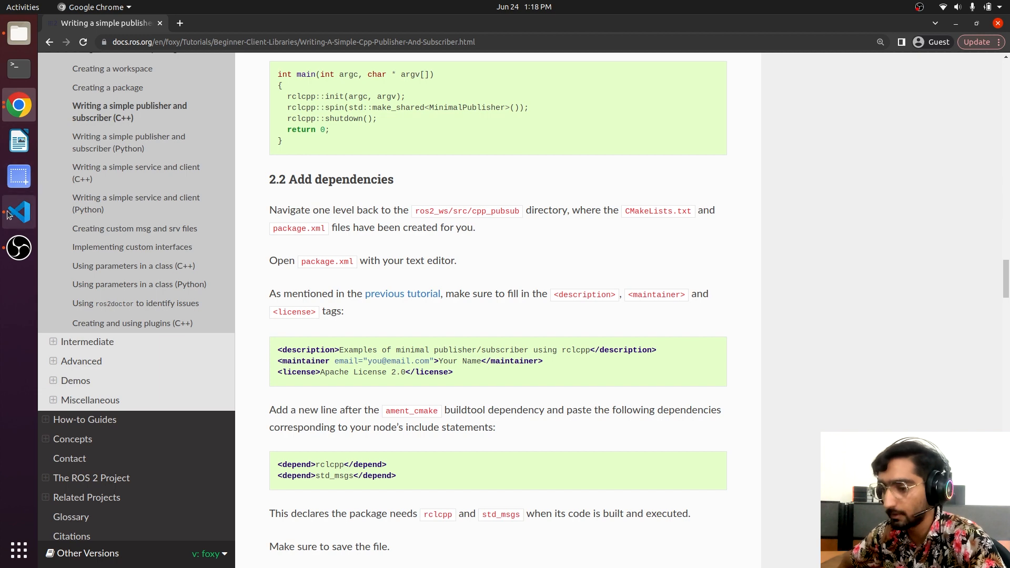
left_click(18, 212)
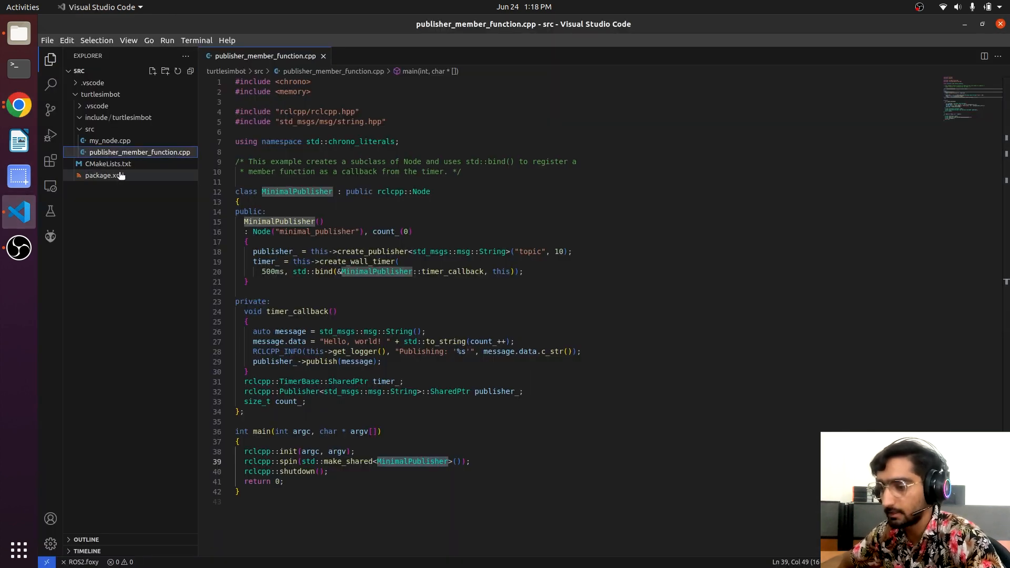
View turtlesimbot's package.xml, then return to publisher_member_function.cpp
left_click(18, 105)
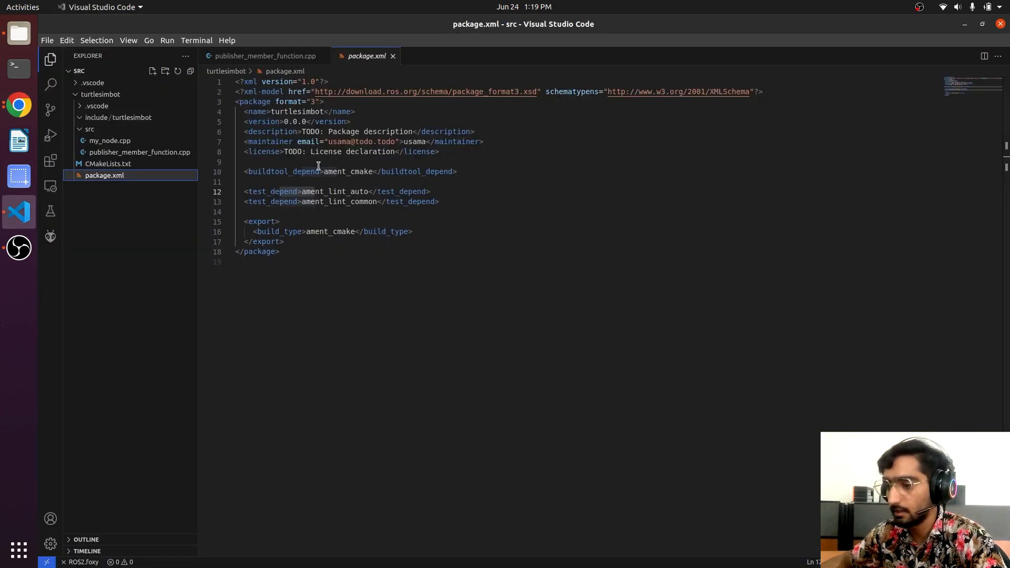
left_click(264, 55)
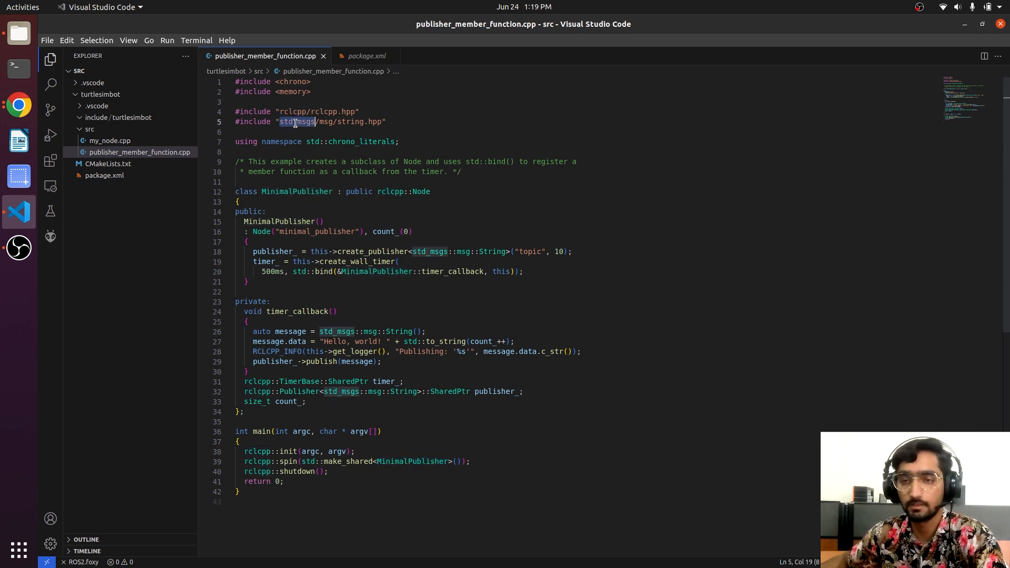
mouse_move(18, 104)
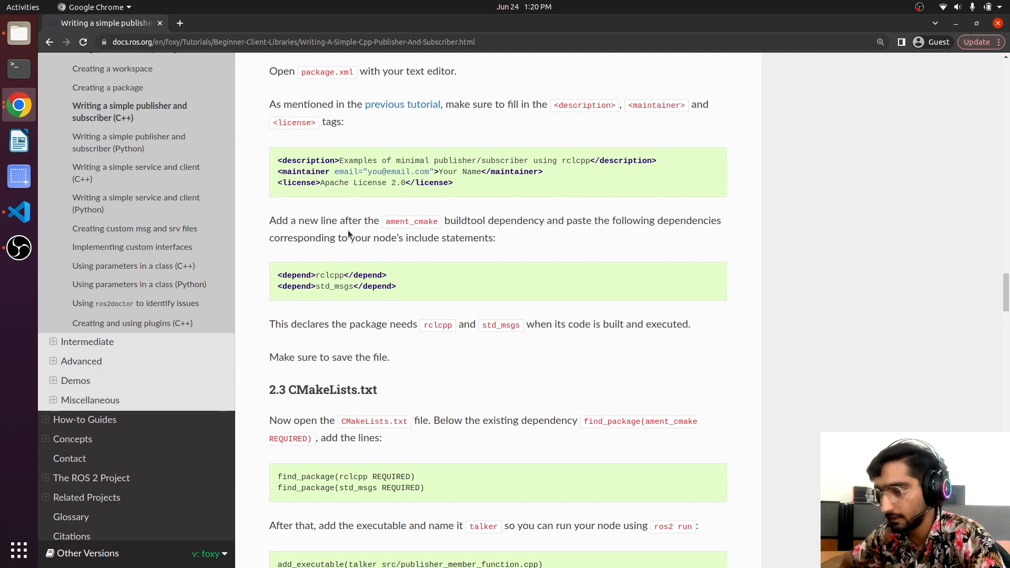
mouse_move(377, 233)
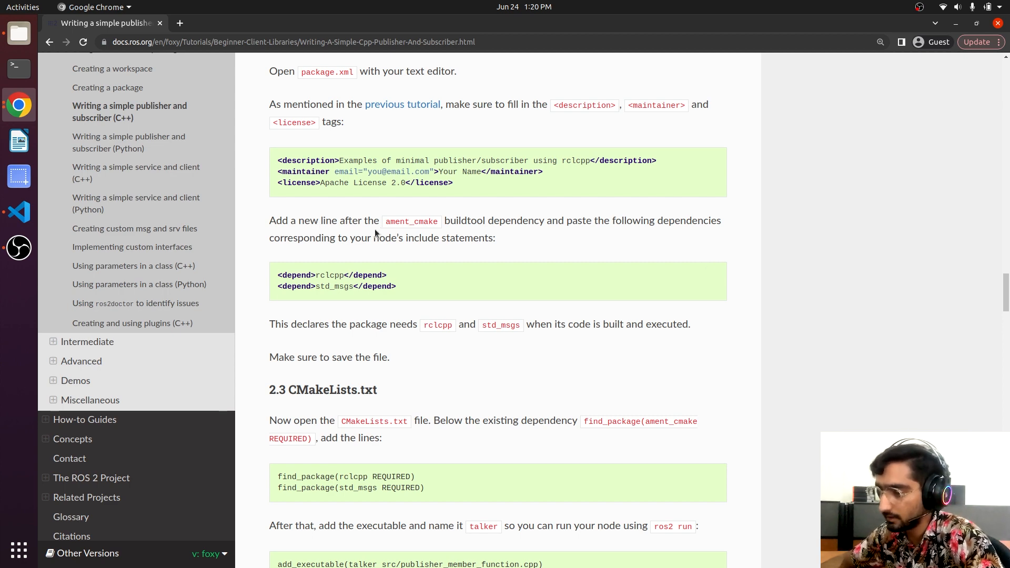
Add the tutorial's rclcpp and std_msgs <depend> lines after ament_cmake in package.xml
left_click(19, 212)
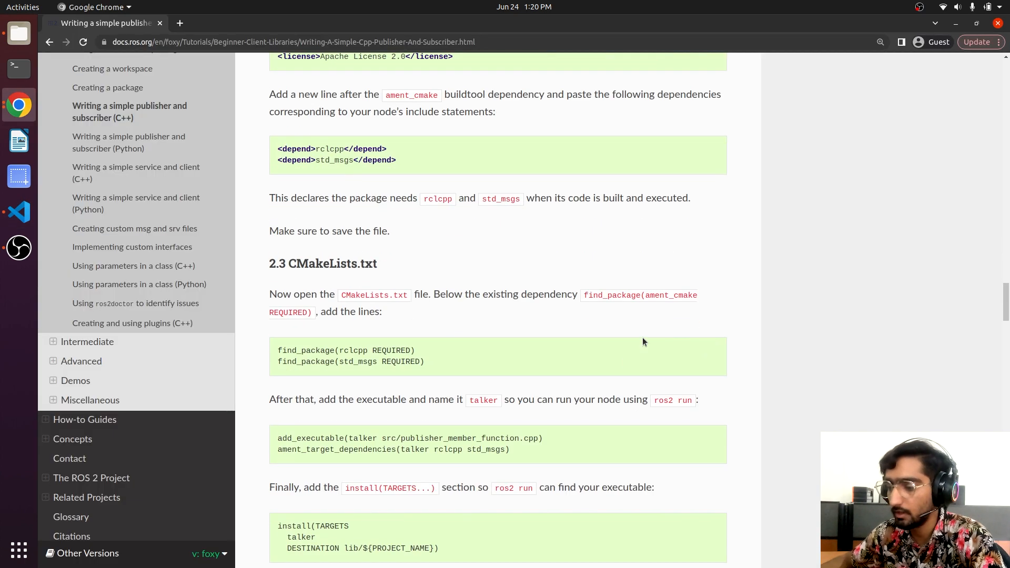
scroll("down", 3)
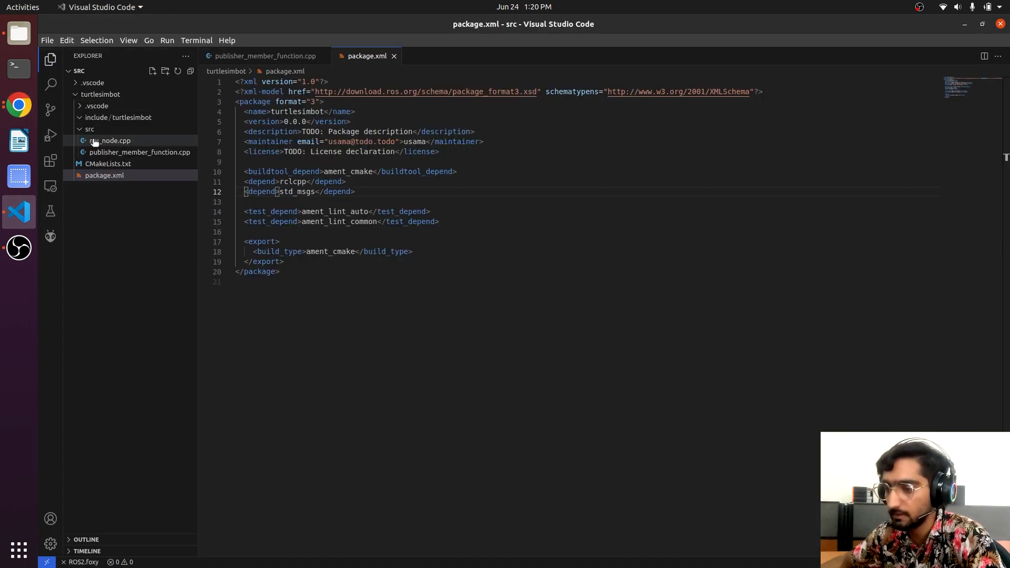
Open turtlesimbot's CMakeLists.txt from the Explorer
left_click(109, 164)
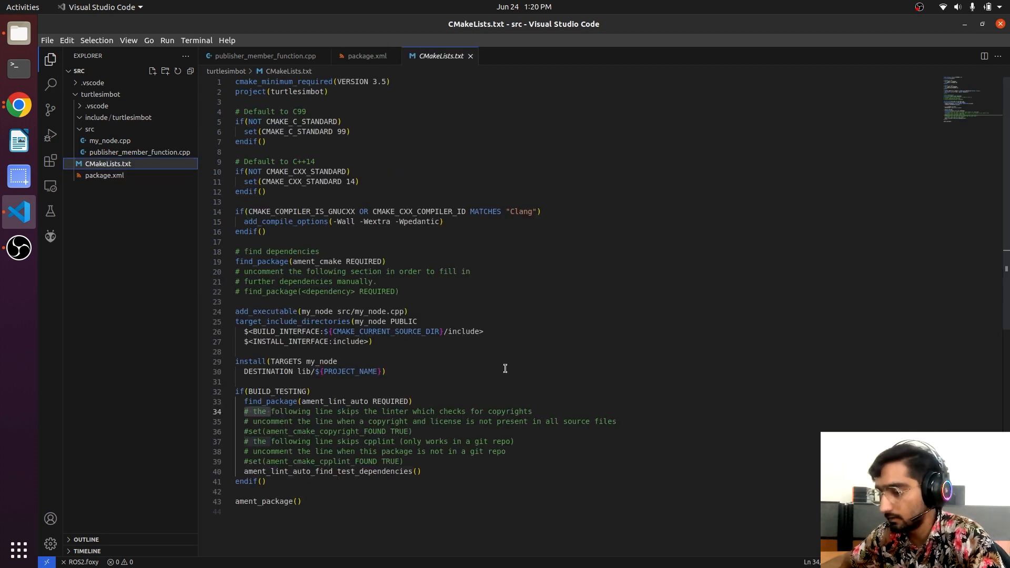
mouse_move(335, 311)
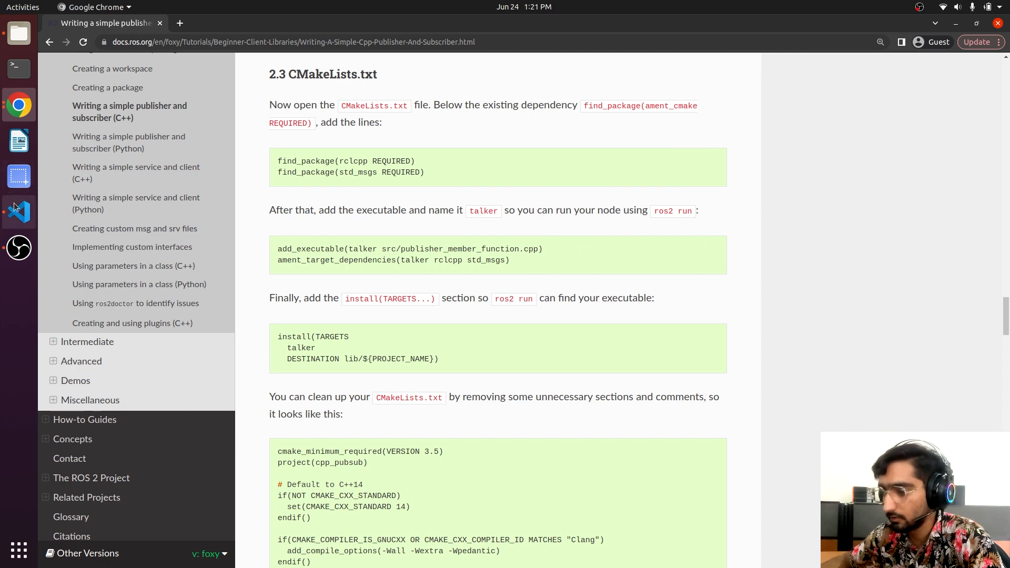
Add find_package(rclcpp REQUIRED) and find_package(std_msgs REQUIRED) under ament_cmake
left_click(18, 212)
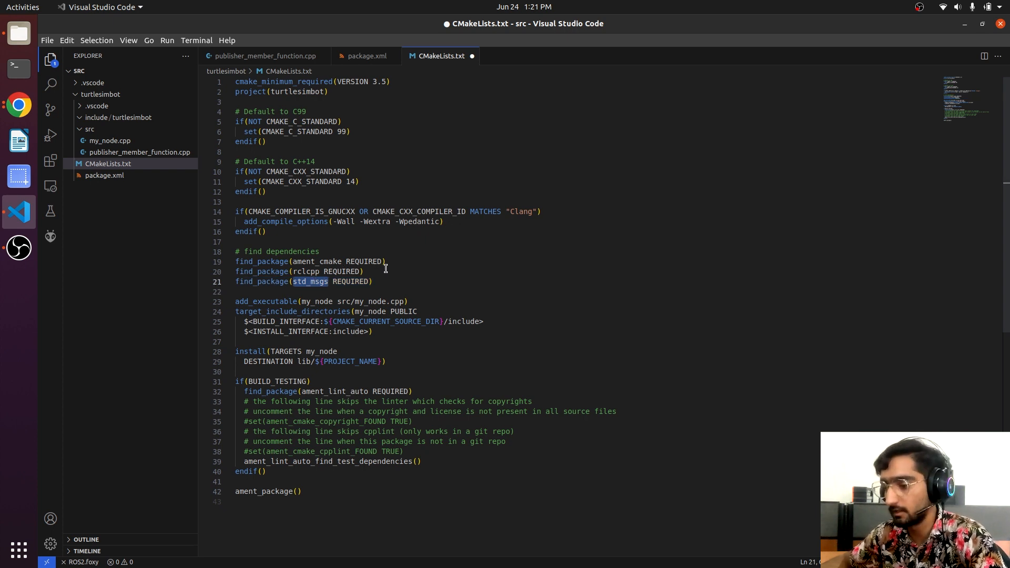
mouse_move(17, 105)
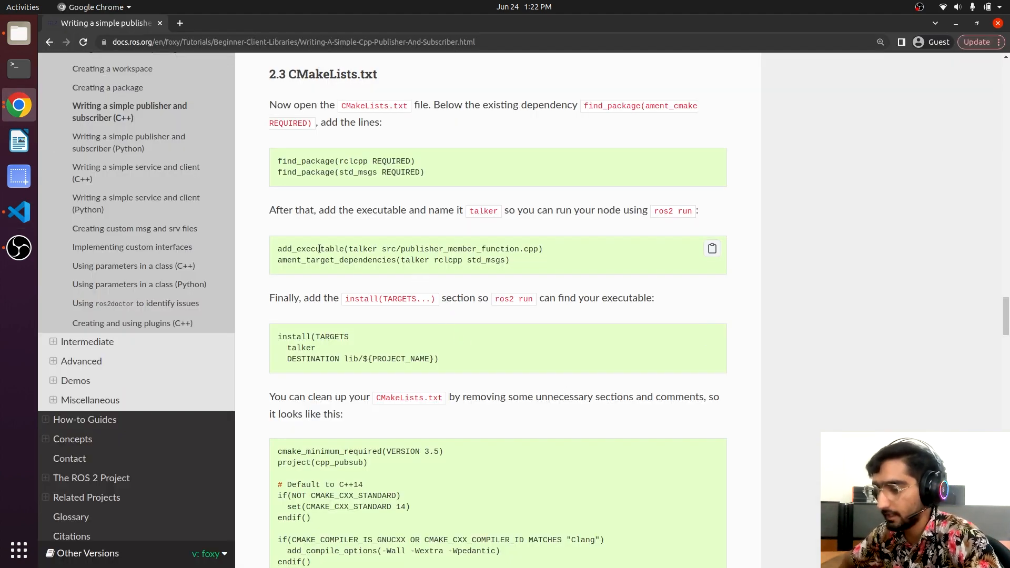
Add add_executable(talker src/publisher_member_function.cpp) with rclcpp and std_msgs target dependencies, and save
double_click(361, 249)
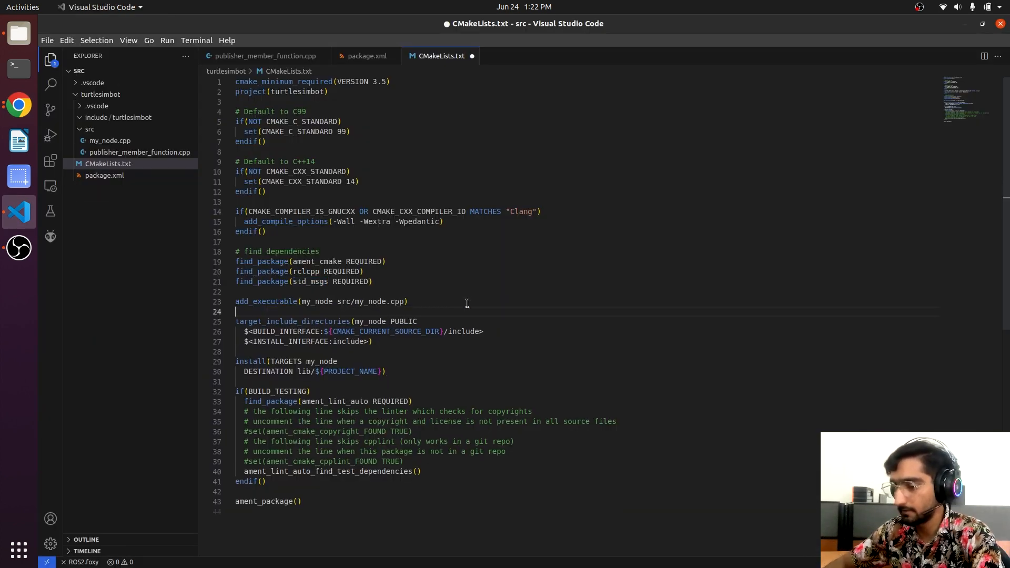
type("add_executable(talker src/publisher_member_function.cpp)")
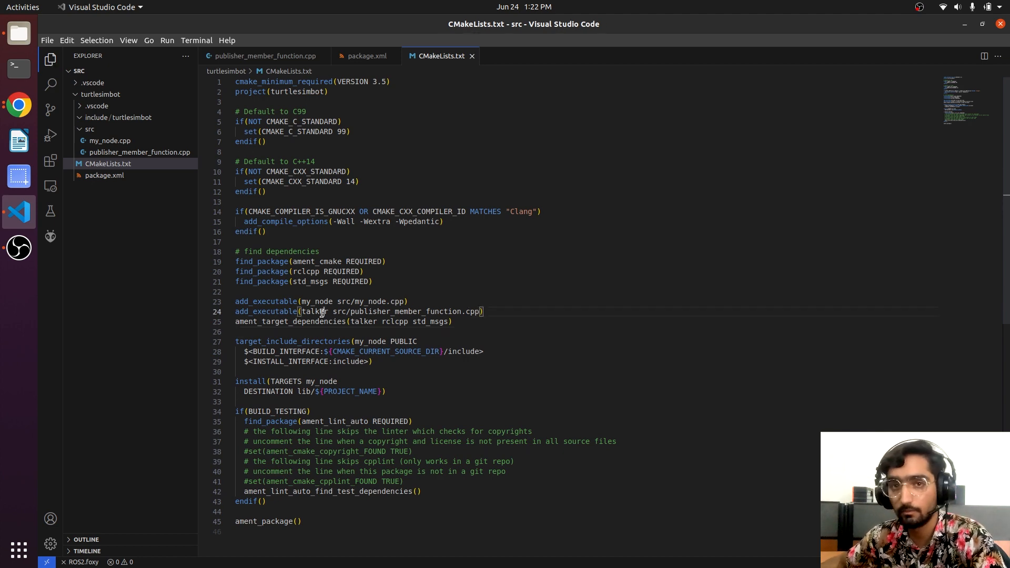
Rewrite install(TARGETS) one target per line, add talker below my_node, and save
left_click(18, 105)
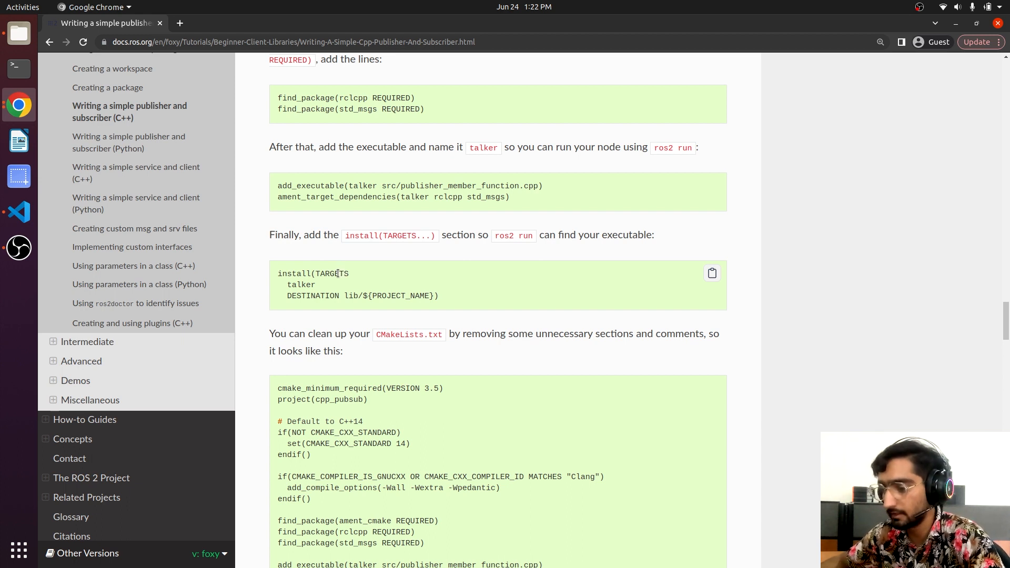
double_click(330, 273)
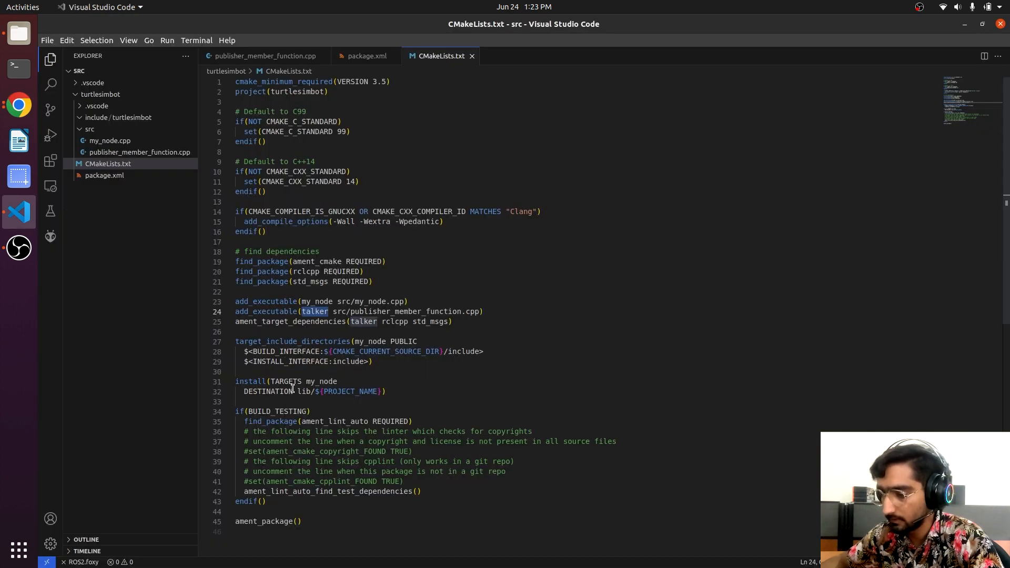
double_click(285, 381)
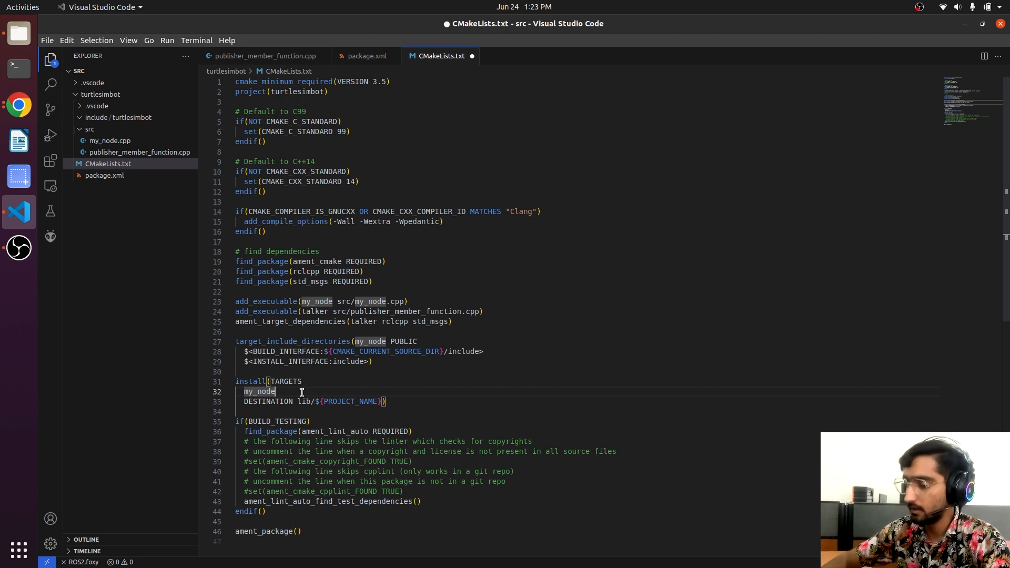
type("ta")
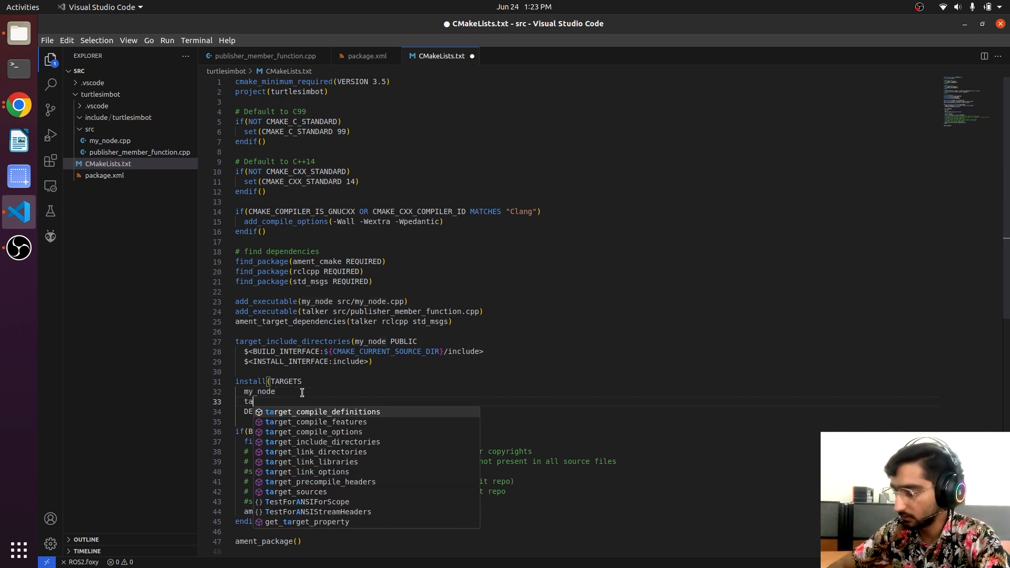
type("lke")
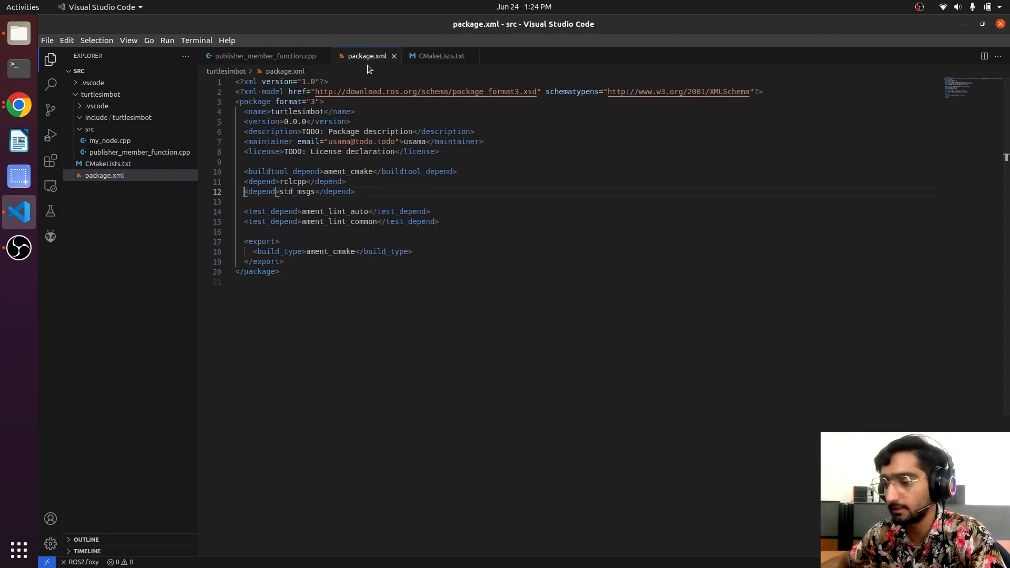
Run colcon build --symlink-install in ros2_ws to build turtlesimbot
left_click(441, 56)
type("cd")
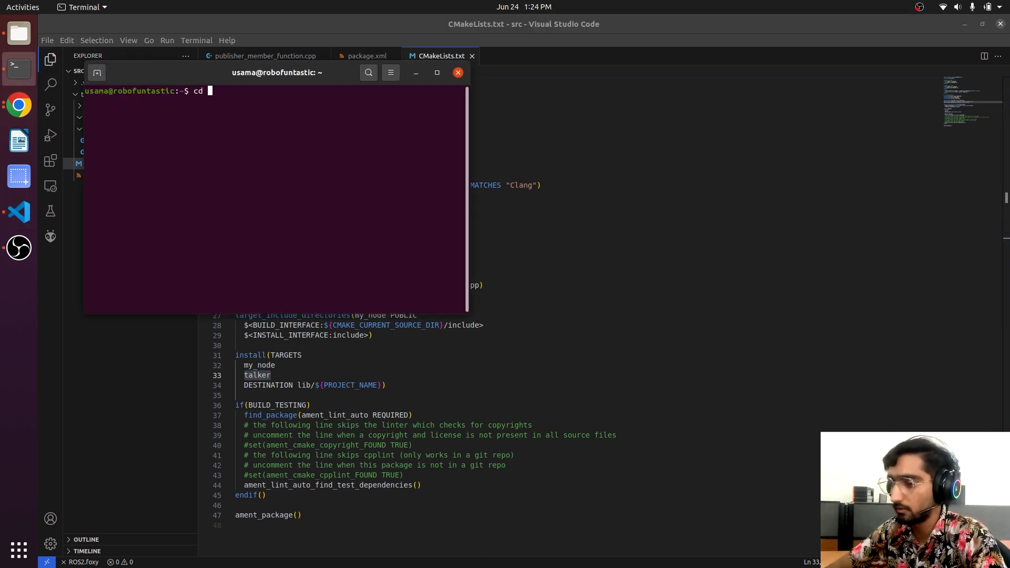
type("ros2_ws/")
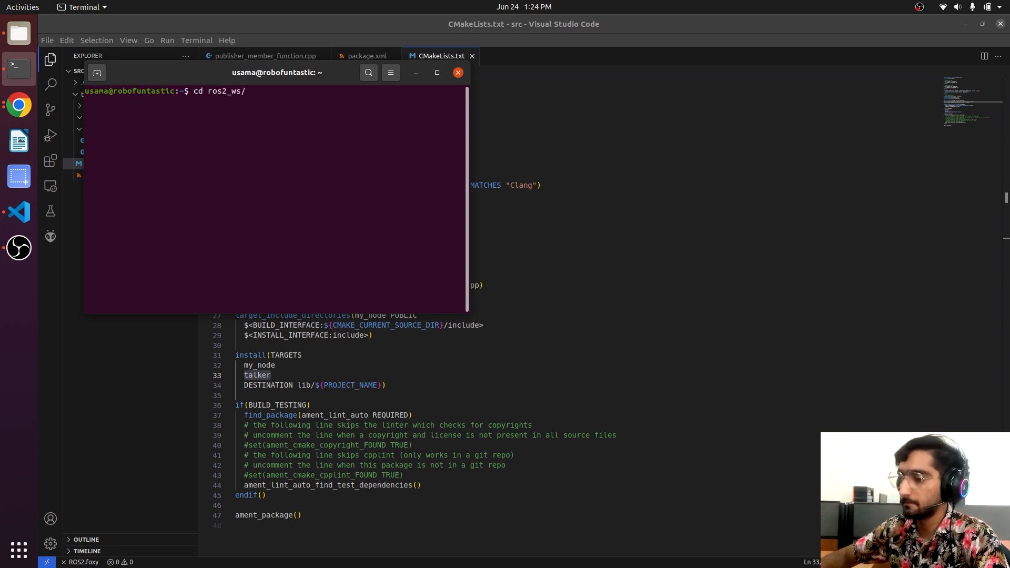
type("colcon")
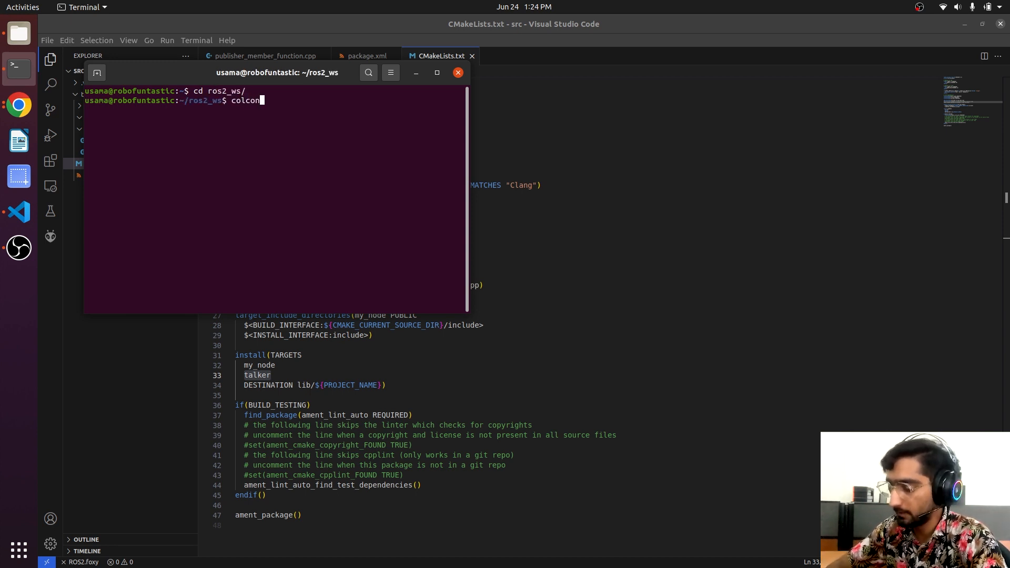
type("build")
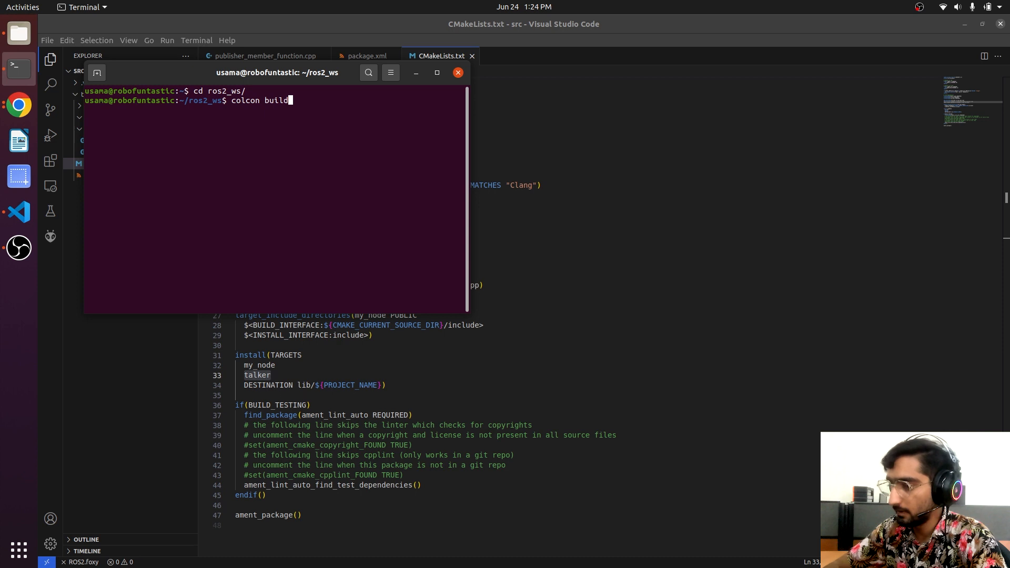
type("--sy")
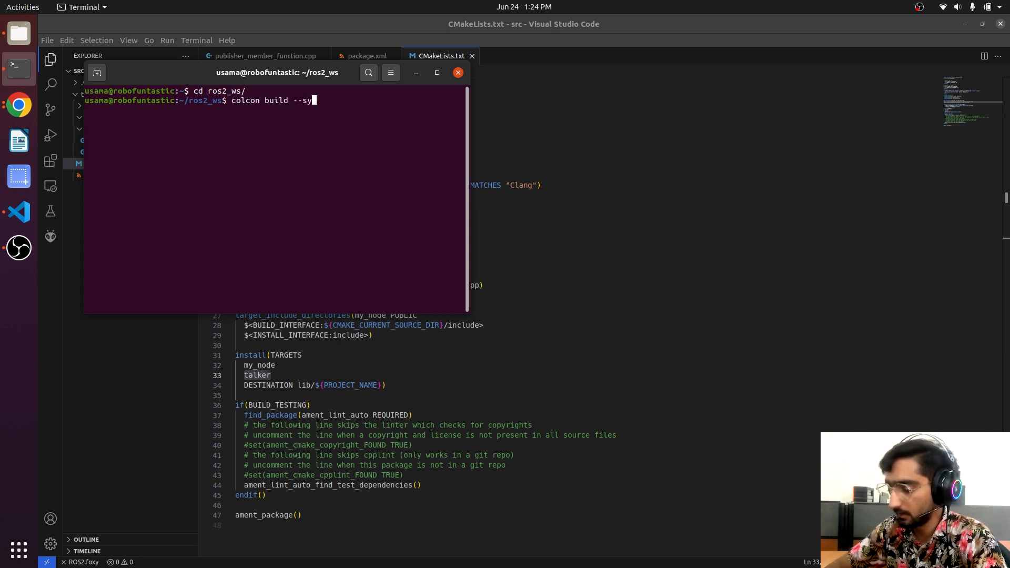
type("mlink-install")
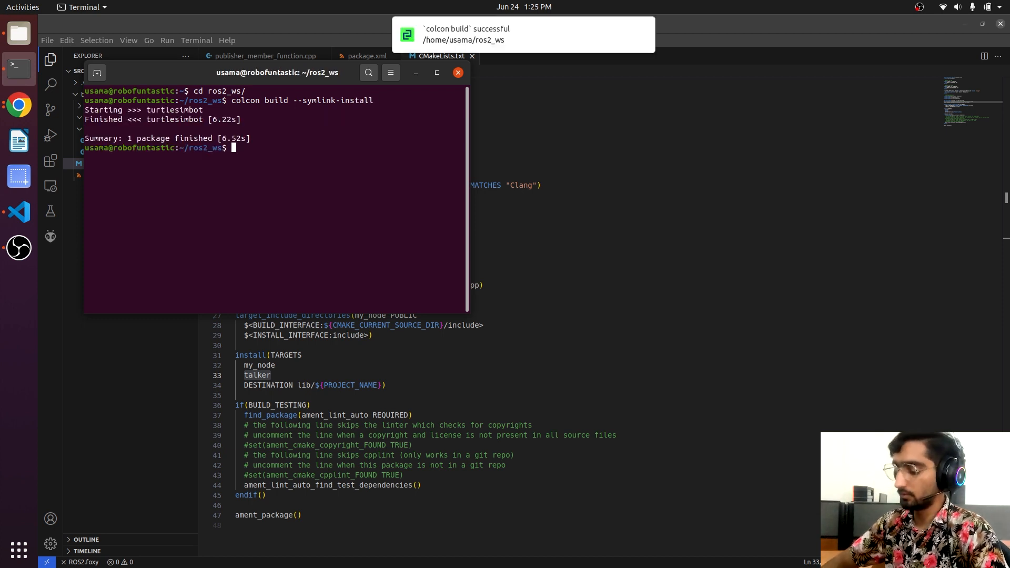
Source install/local_setup.bash in the terminal
type("source")
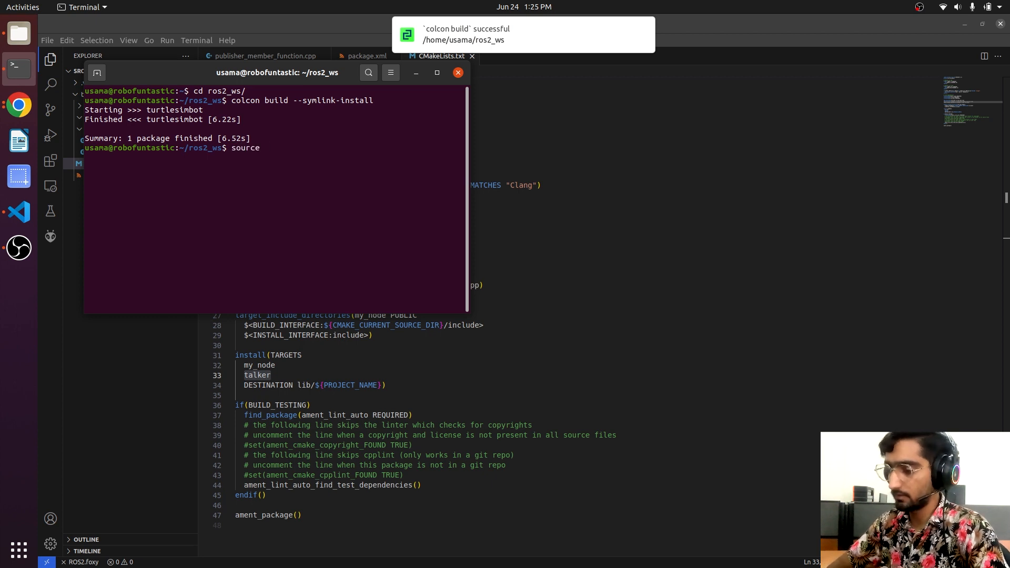
type("install/")
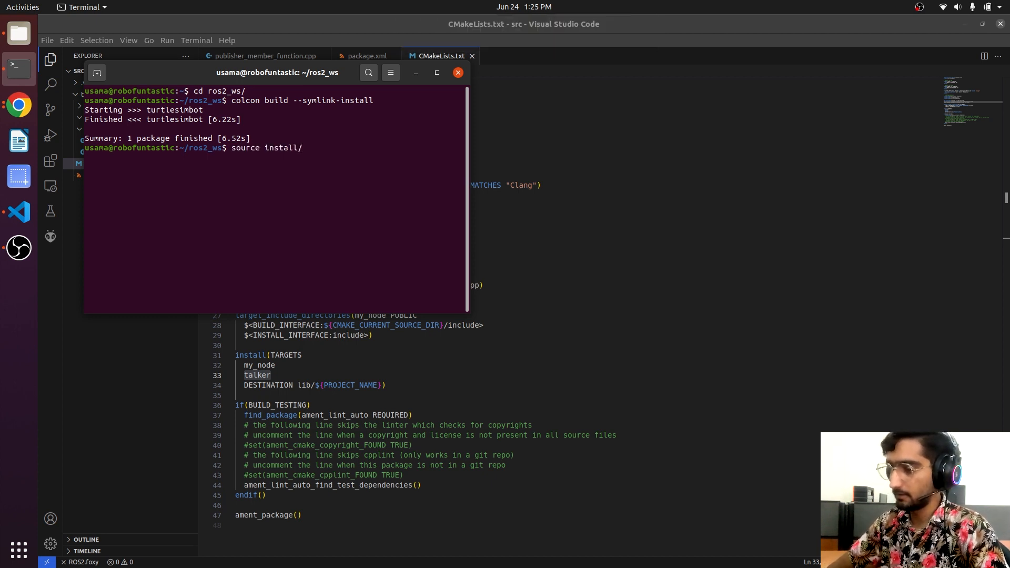
type("local_setup.bash")
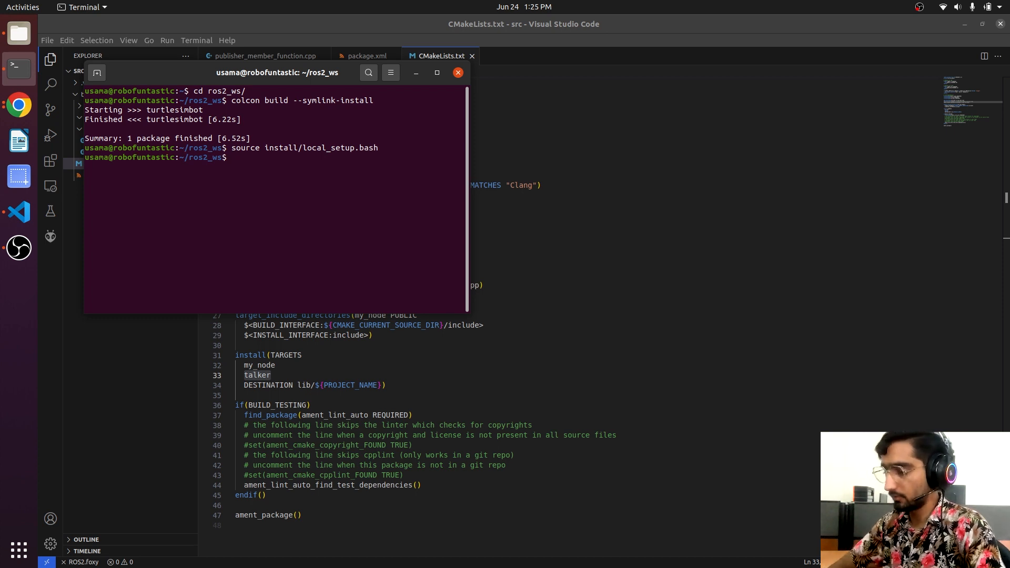
Run 'ros2 run turtlesimbot talker' to stream Hello, world! messages, then stop it
type("r")
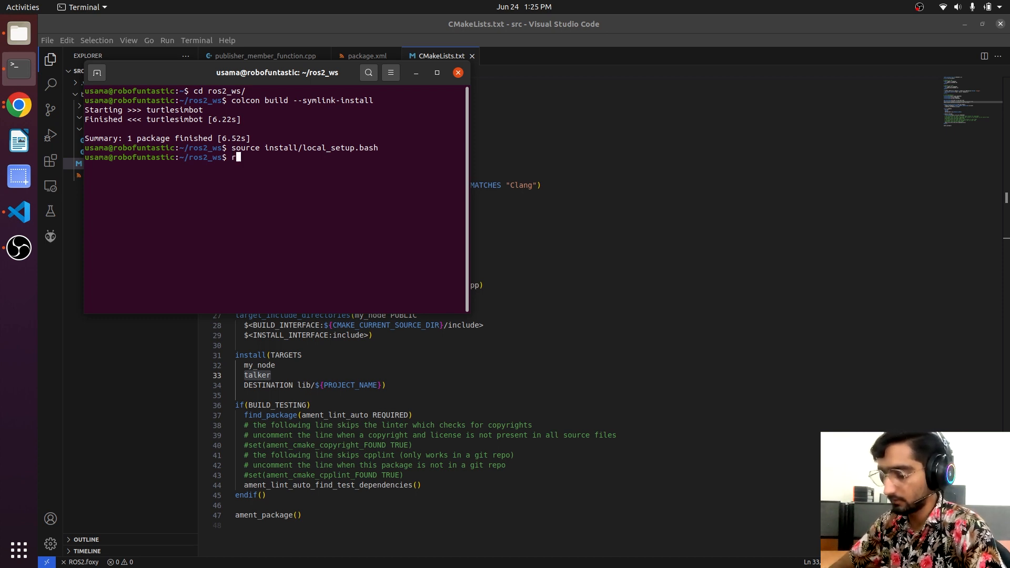
type("os2 run")
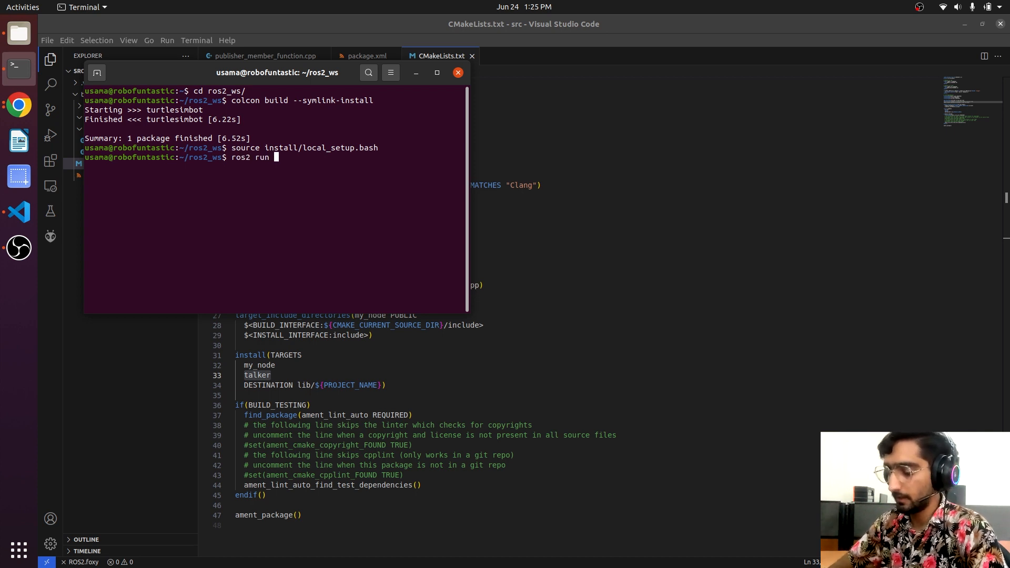
type("turtlesimb")
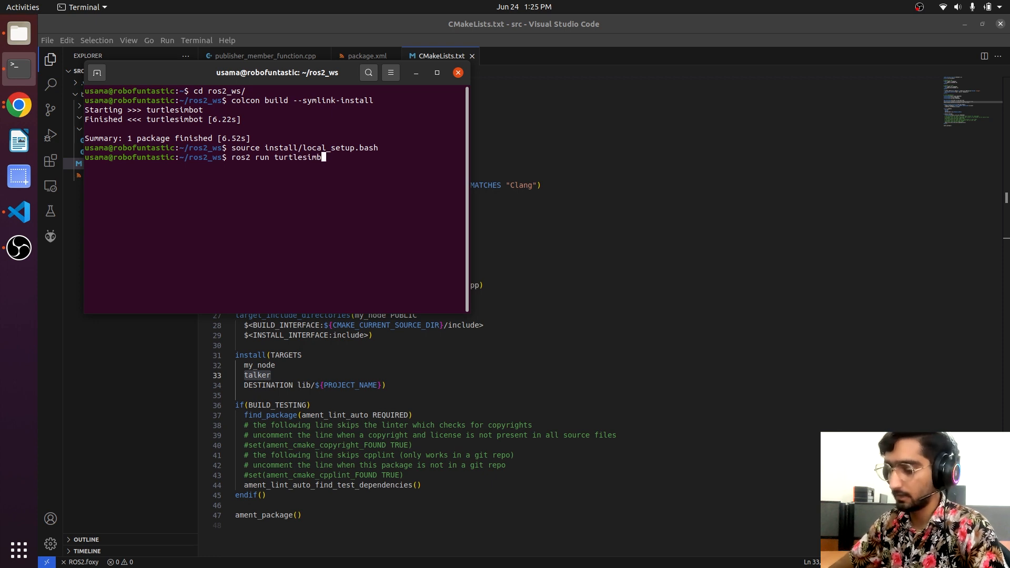
type("ot")
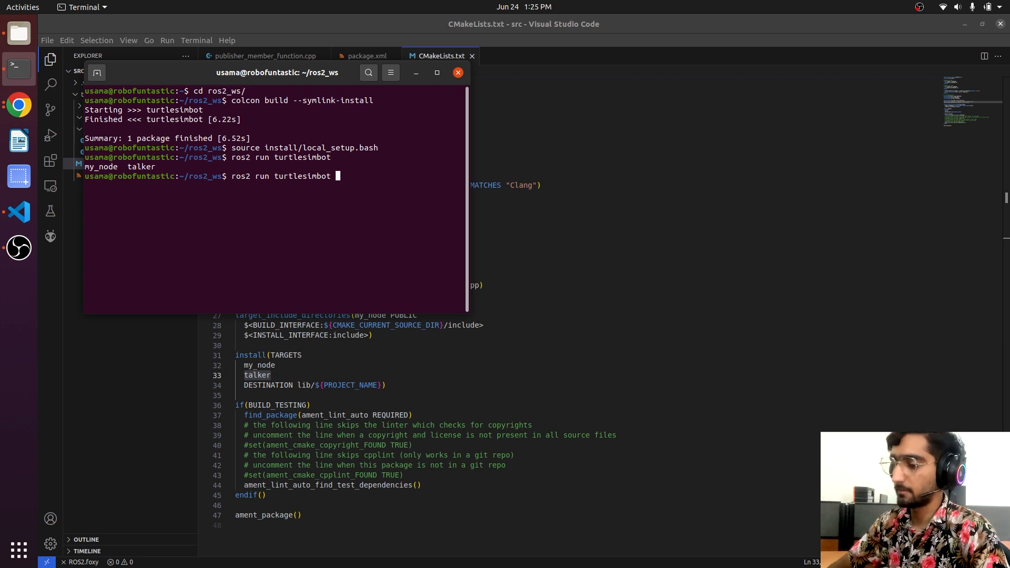
type("t")
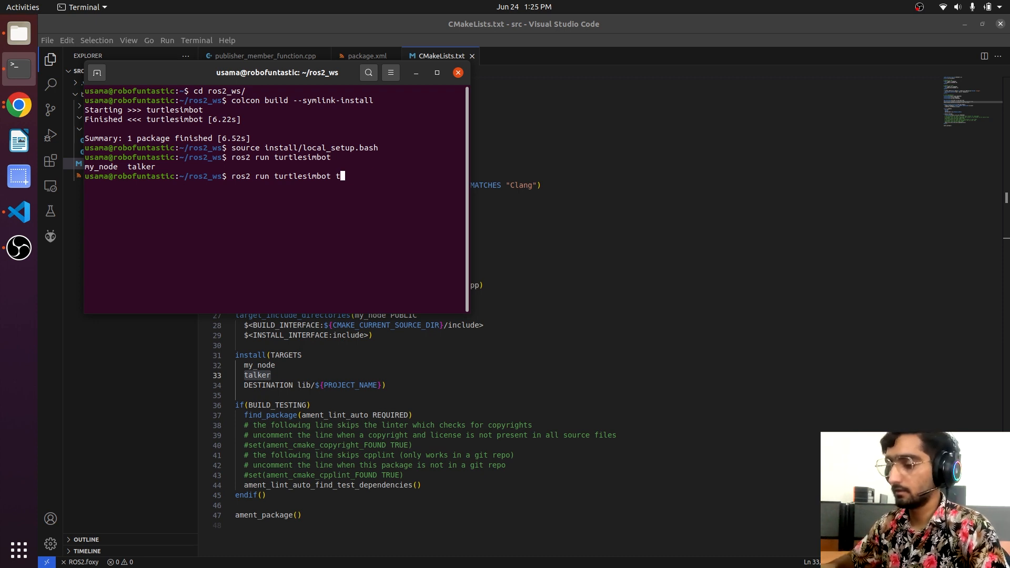
type("alker")
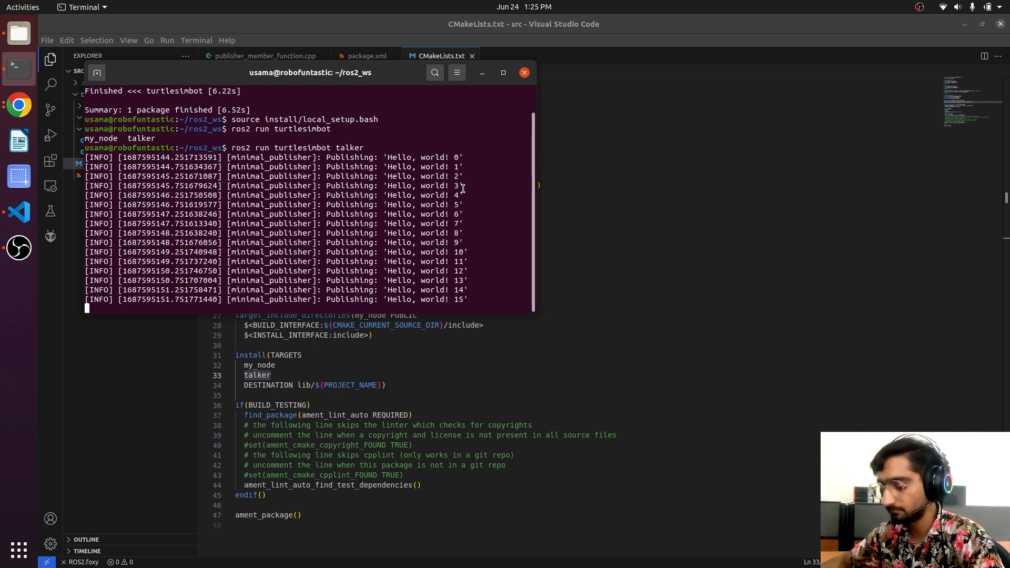
key("ctrl+c")
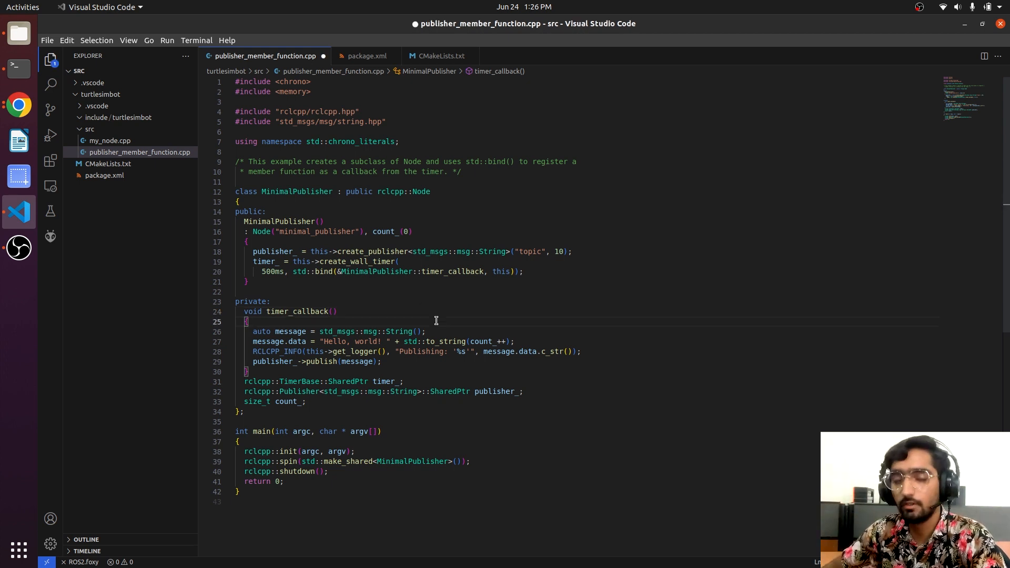
Declare static std::vector<std::string> my_list with four custom strings atop timer_callback
type("my_lin")
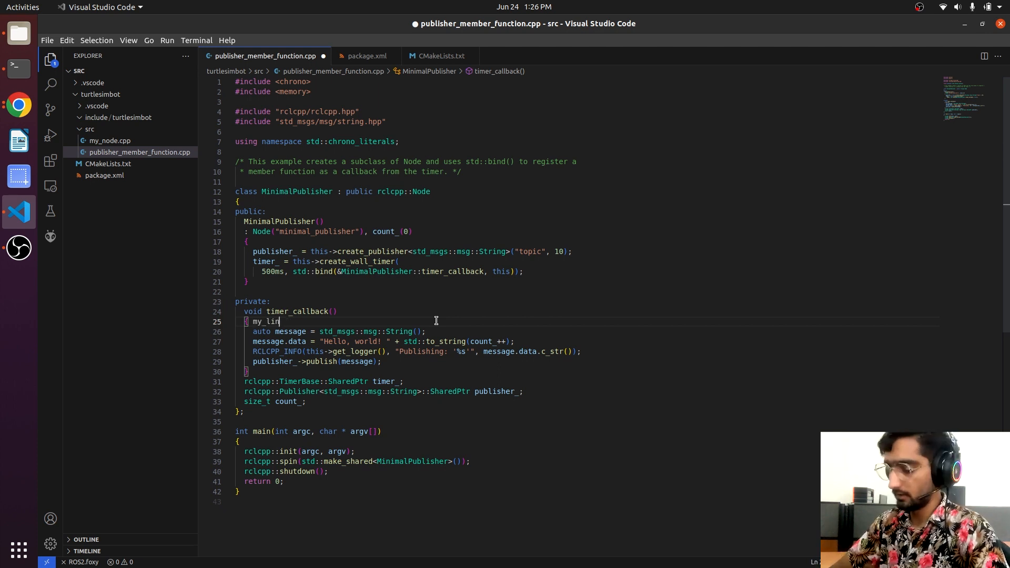
type("=")
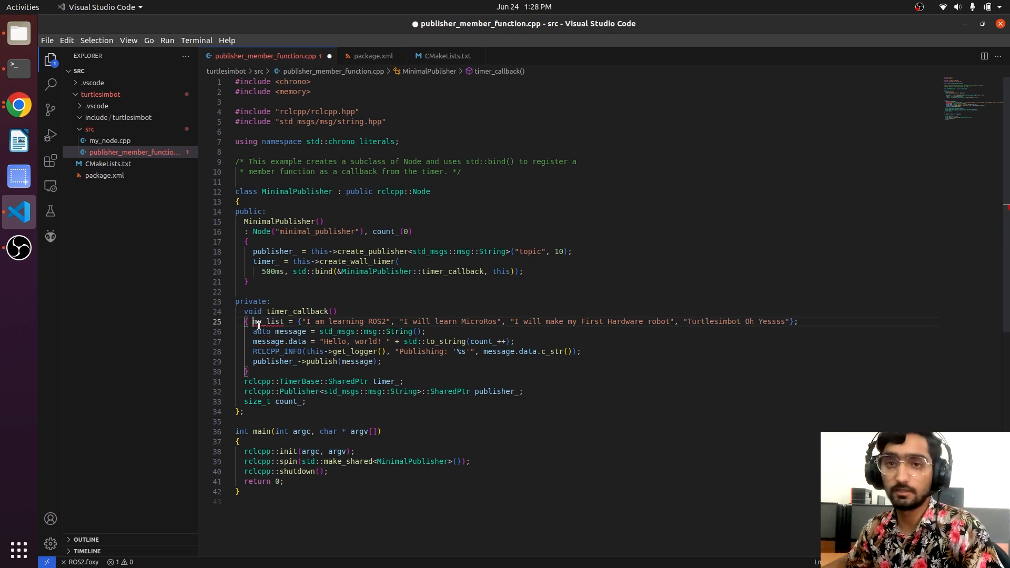
mouse_move(258, 322)
type("static ")
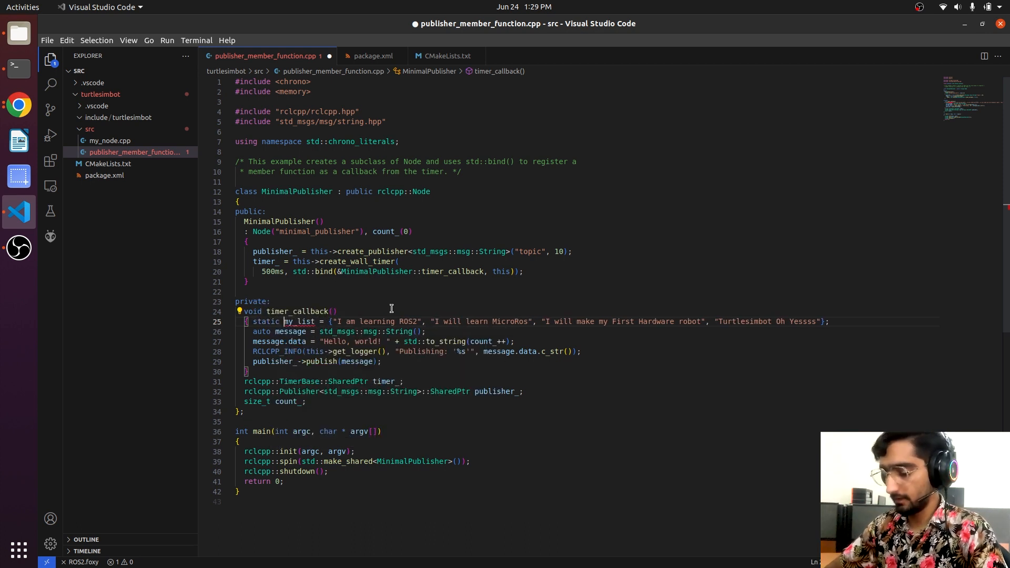
type("std::vector<>")
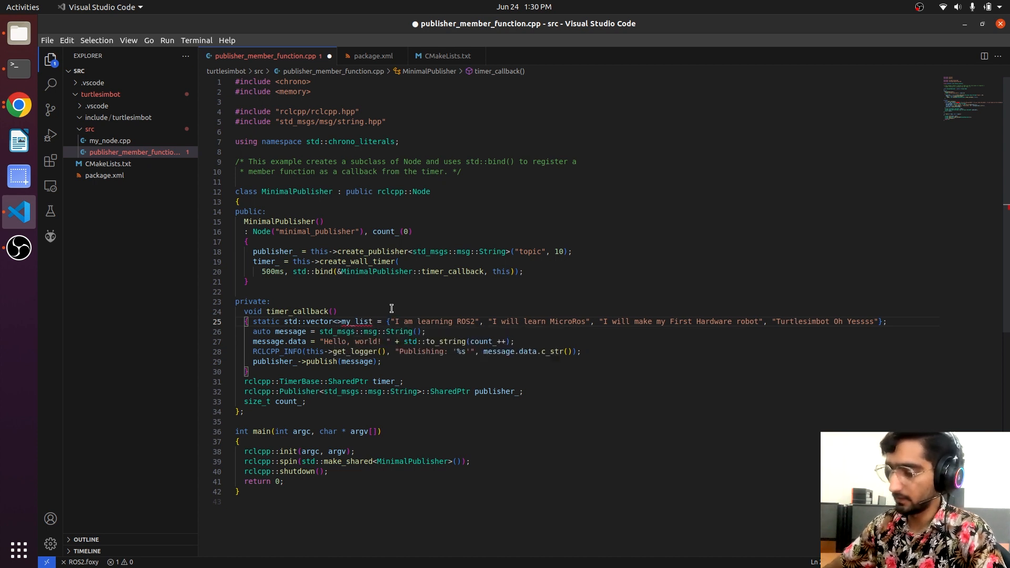
type("std")
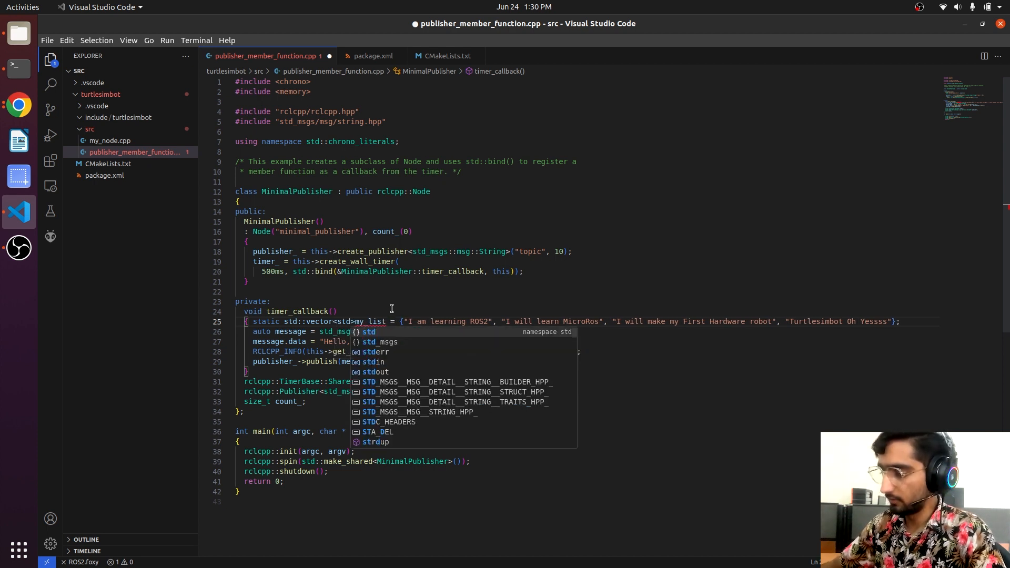
type("s::")
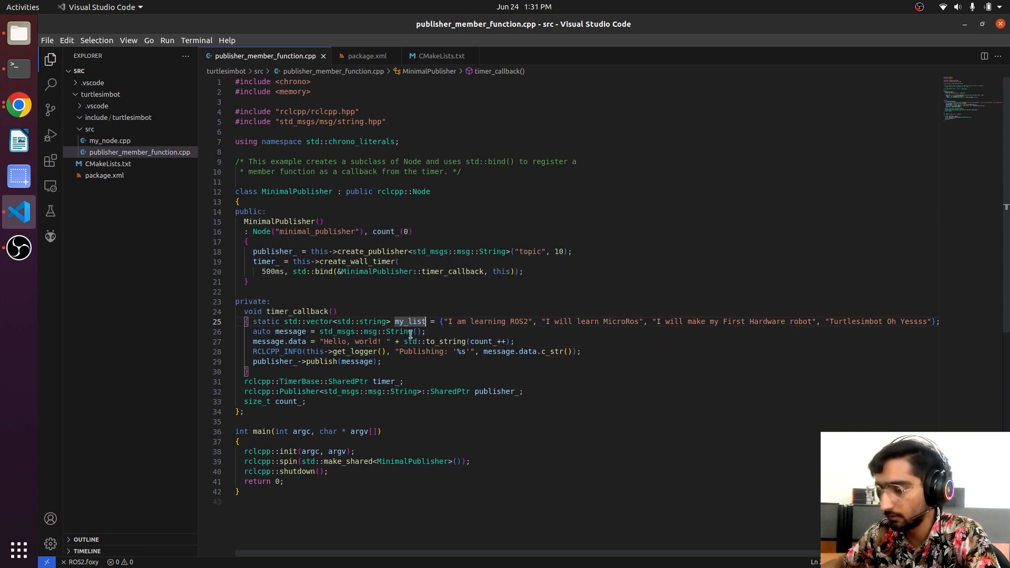
Publish my_list[count_ % my_list.size()], add a "-----" entry, and rerun the talker
type("message.data = m;")
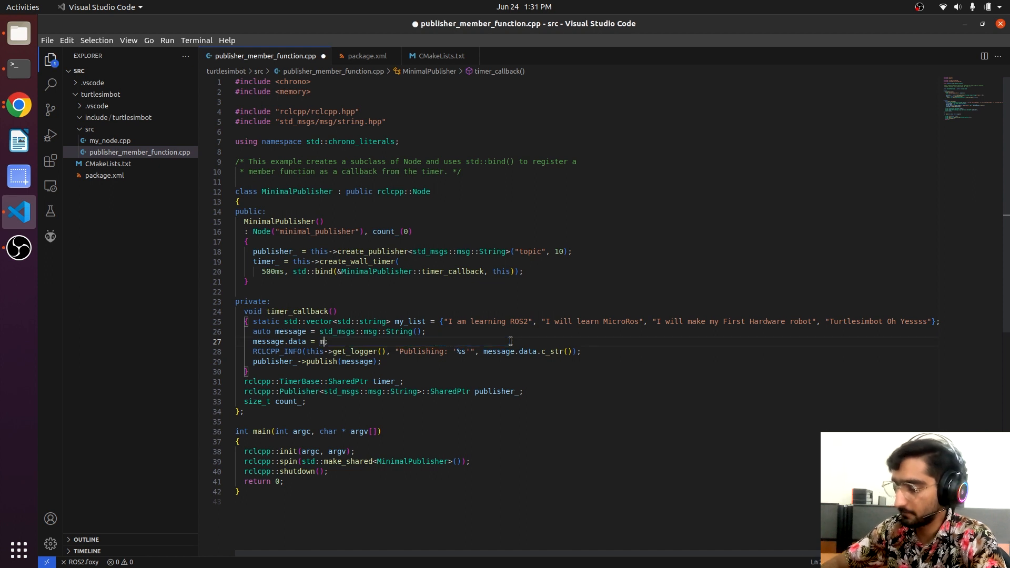
type("y_list[count_")
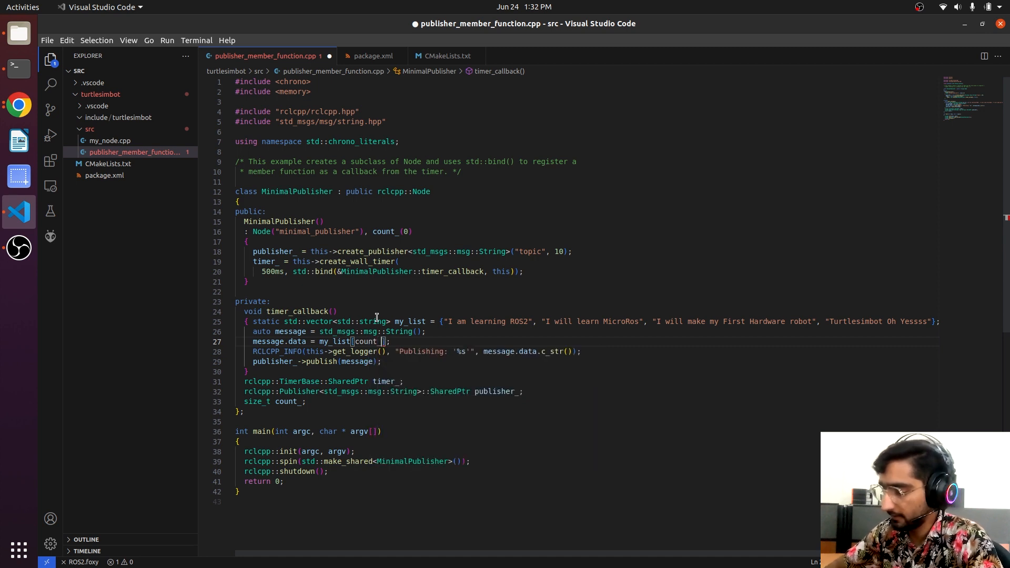
type("%")
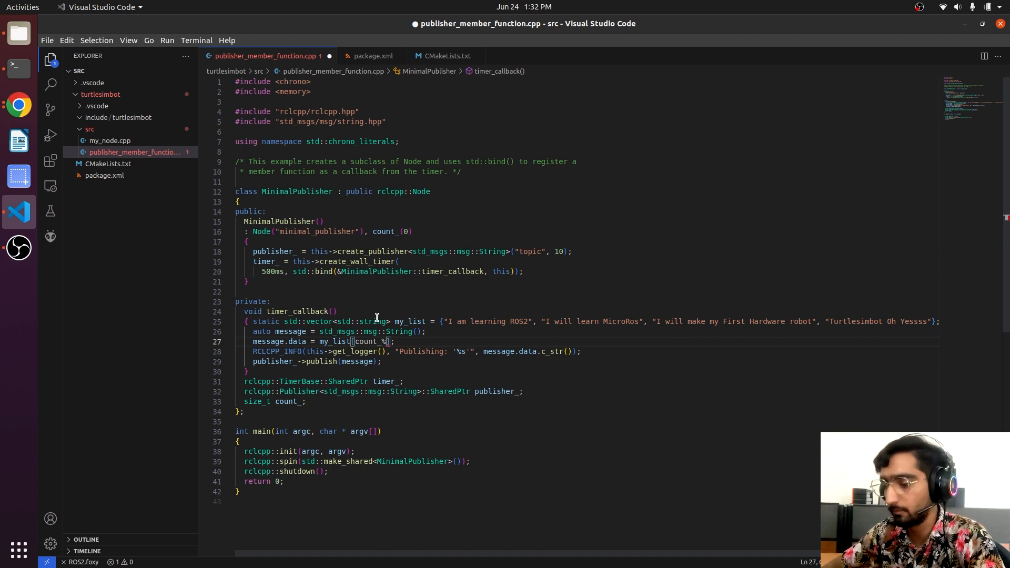
type("my_list")
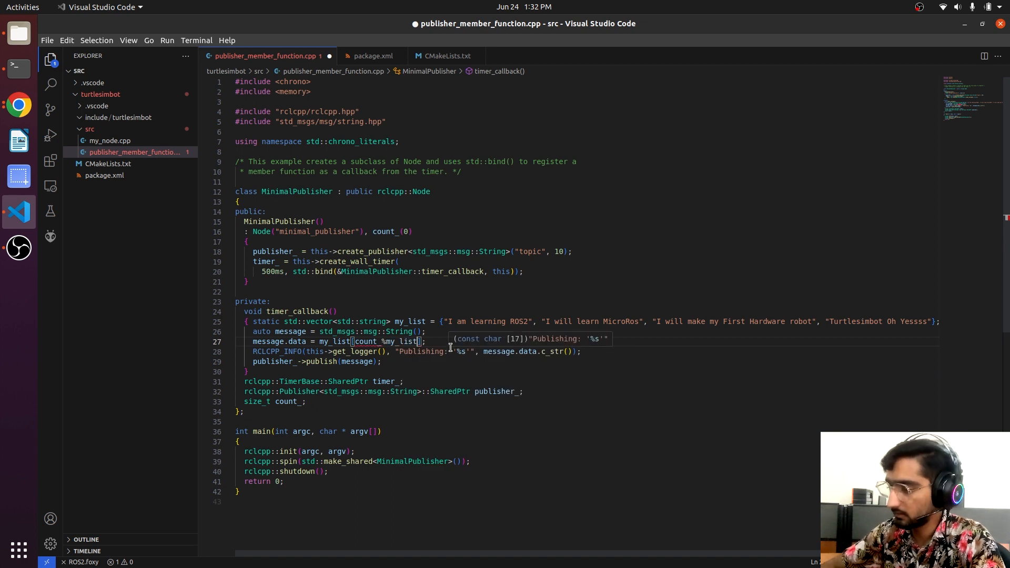
type(".size(")
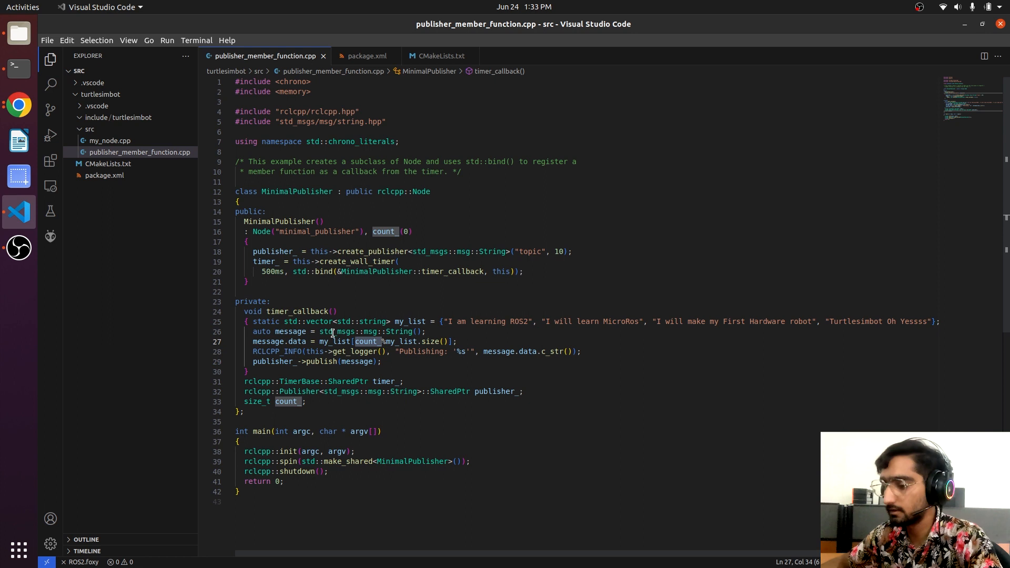
mouse_move(366, 341)
type(",")
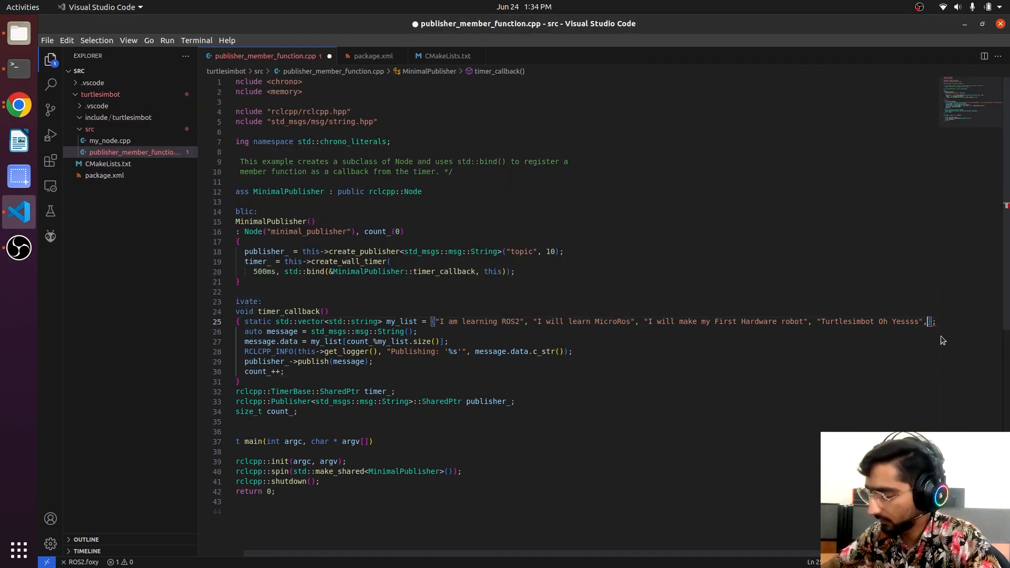
type("\"----")
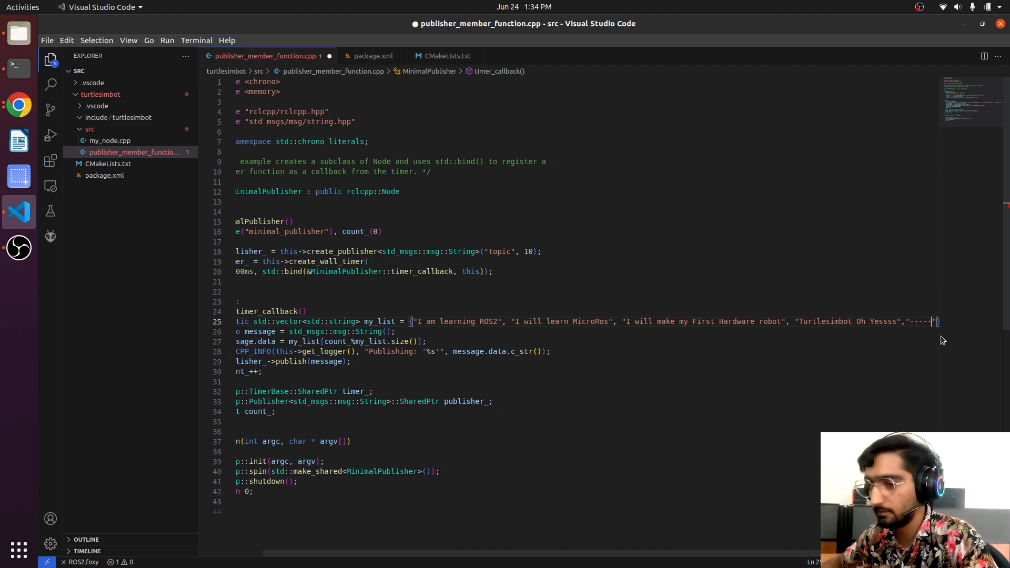
type("ros2 run turtlesimbot talker")
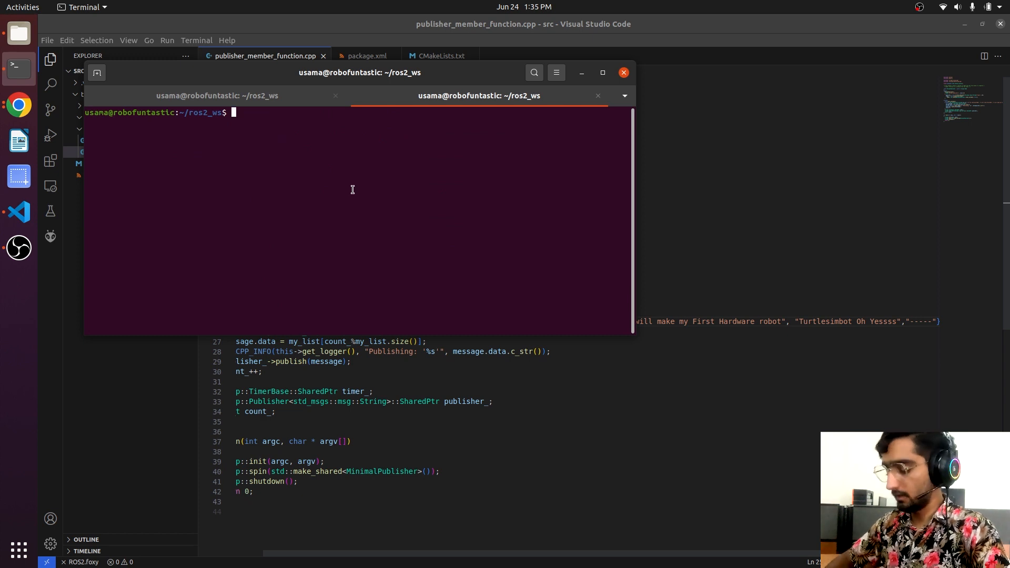
In a second tab, run 'ros2 topic list' and type 'ros2 topic echo /topic'
type("ros2")
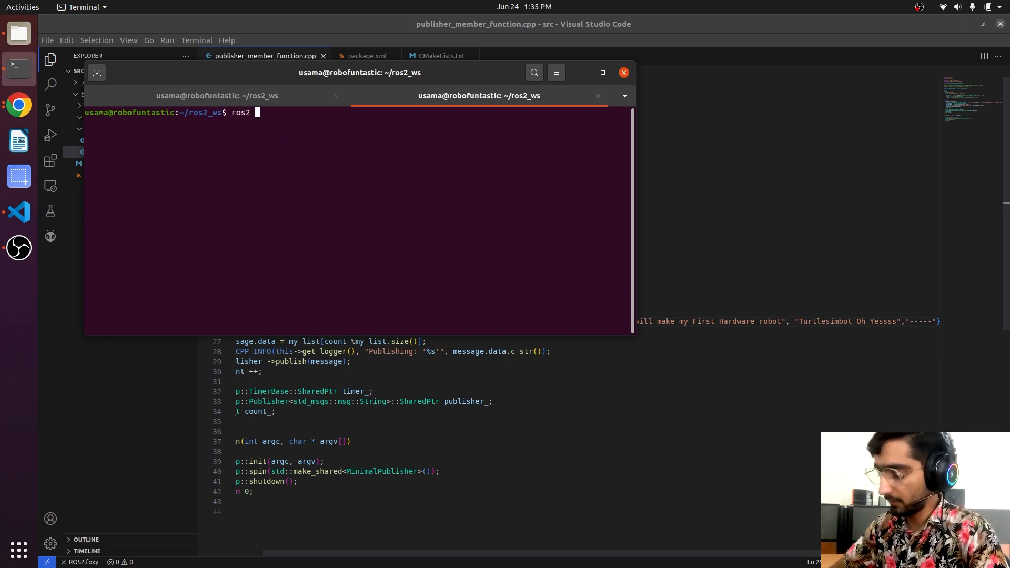
type("topic")
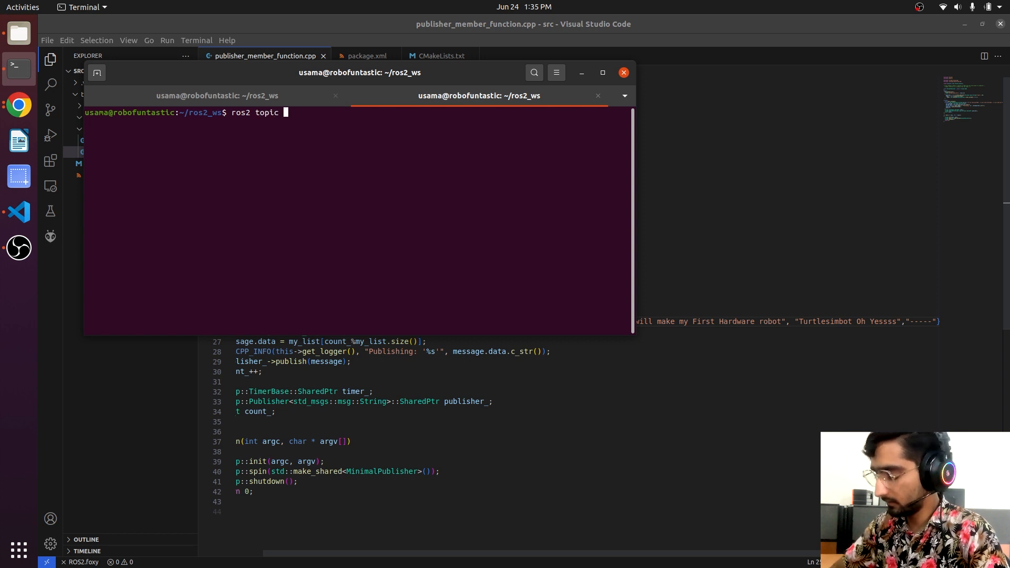
type("list")
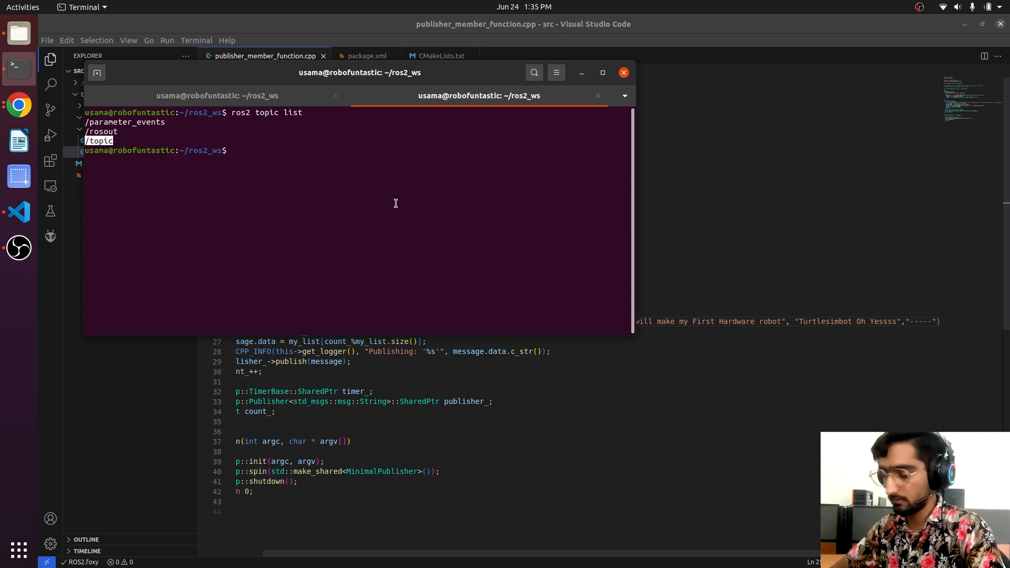
type("ros2 topic echo")
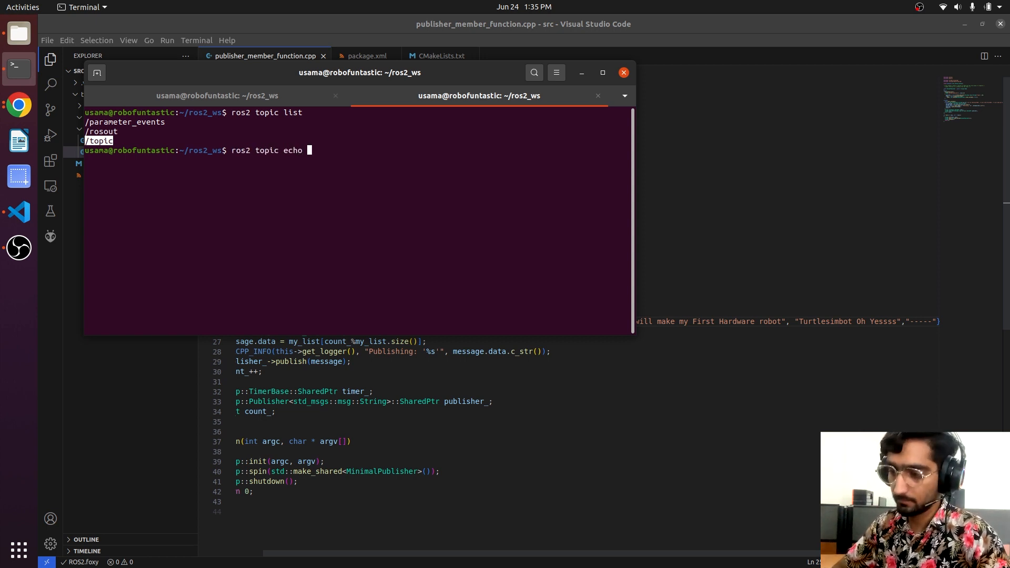
type("/topic")
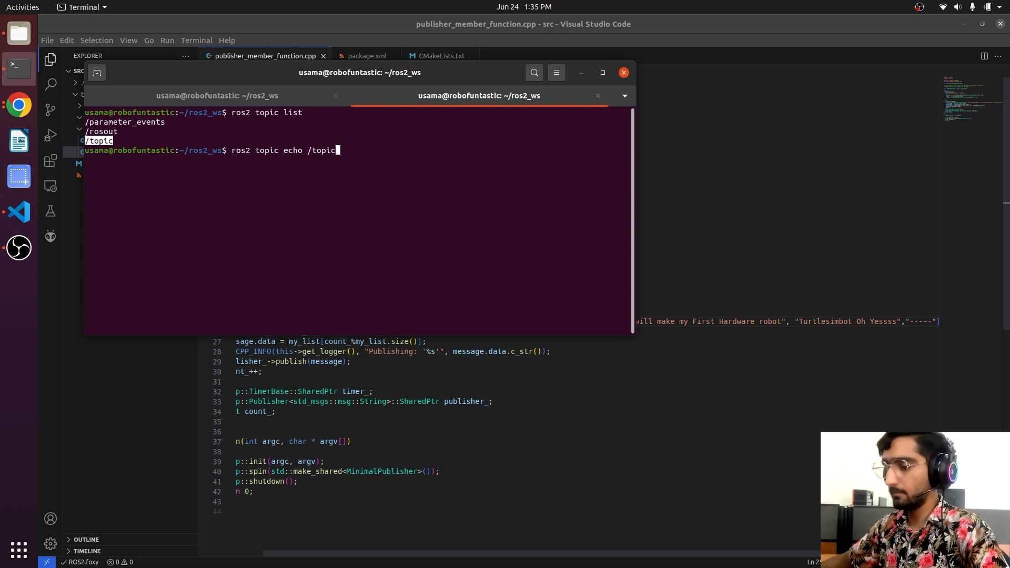